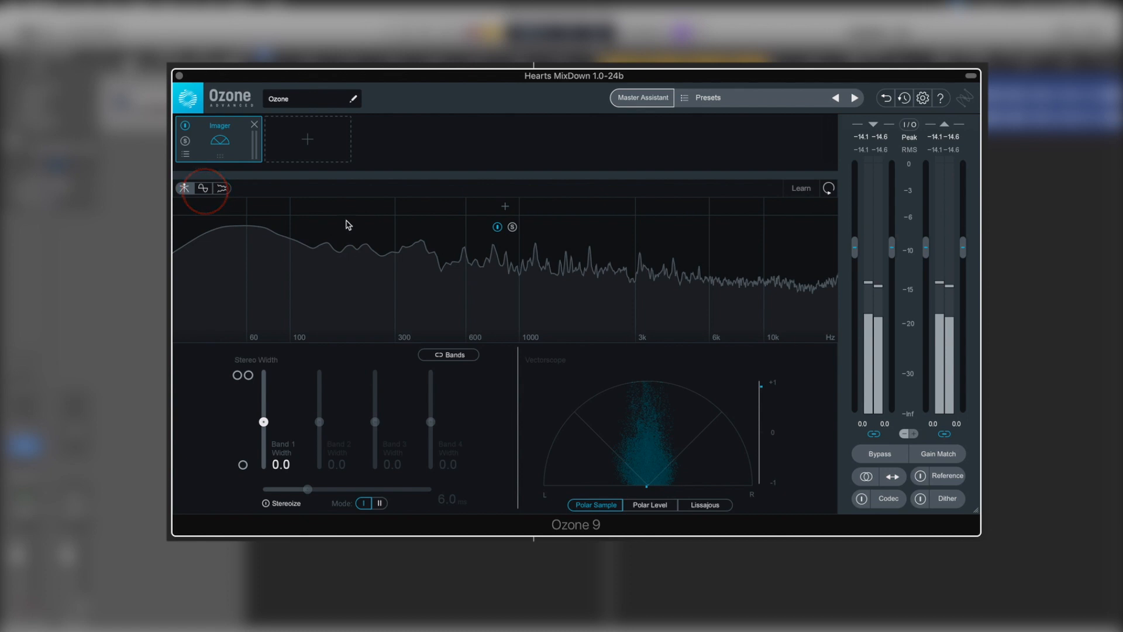
pyautogui.moveTo(342, 213)
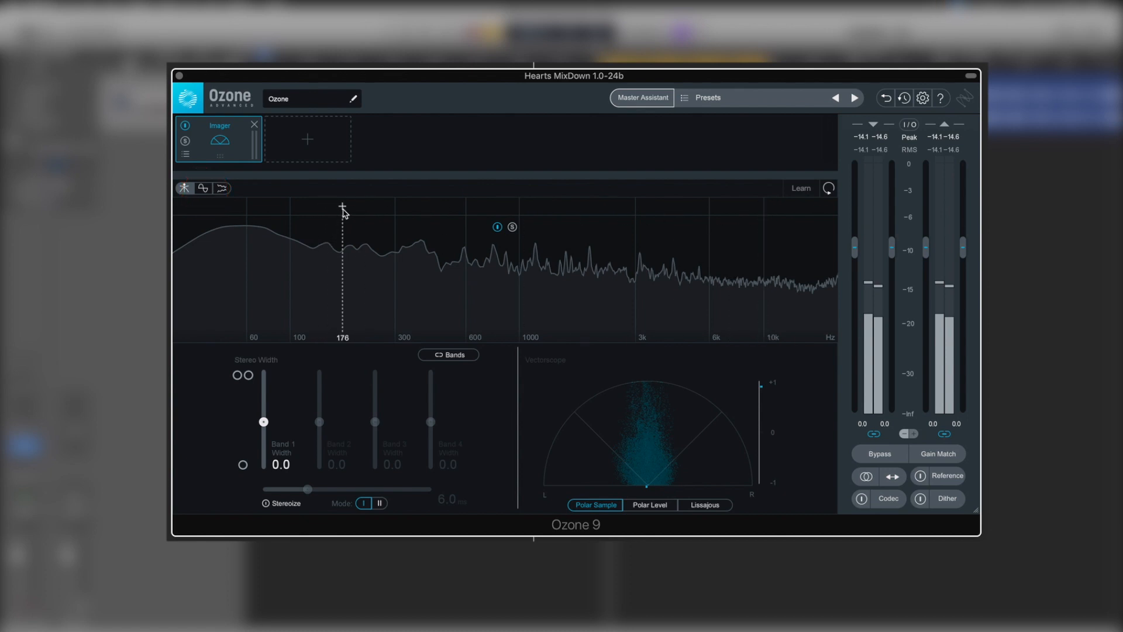
# Step: Add a band crossover around 176 Hz to divide the Imager spectrum into four bands
pyautogui.click(730, 208)
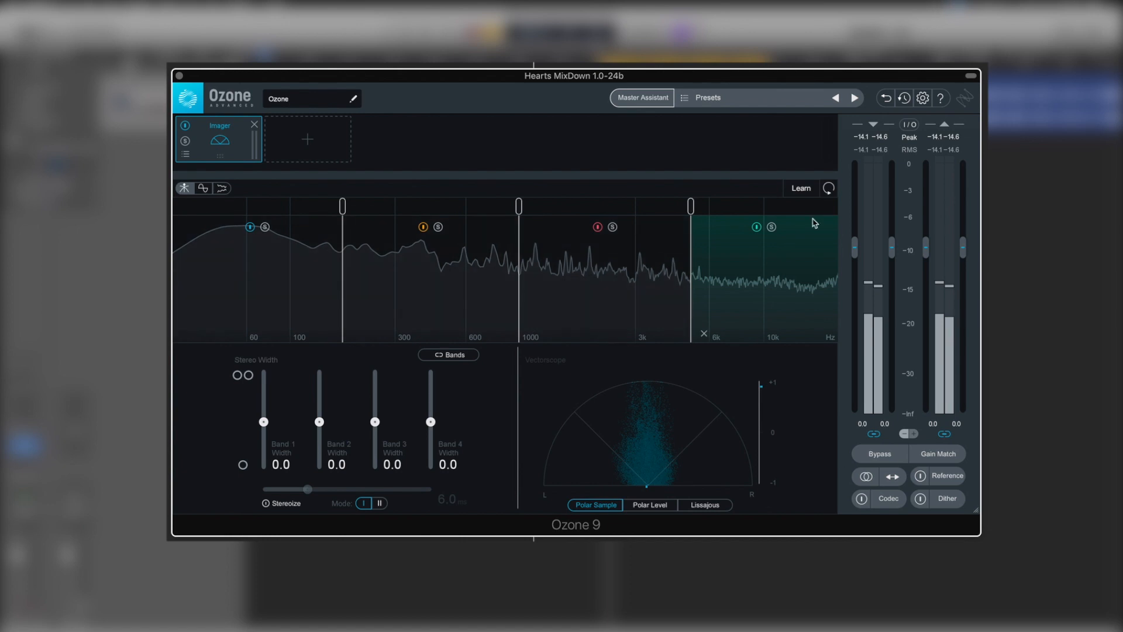
pyautogui.moveTo(204, 188)
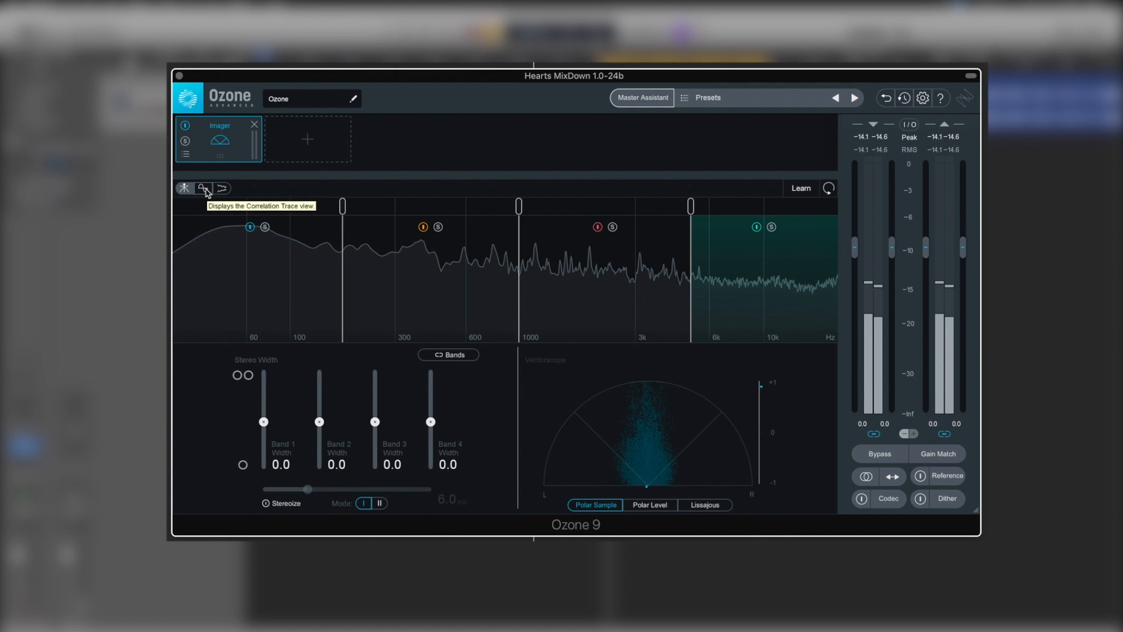
# Step: Switch the Imager display to the stereo correlation trace over time
pyautogui.click(204, 188)
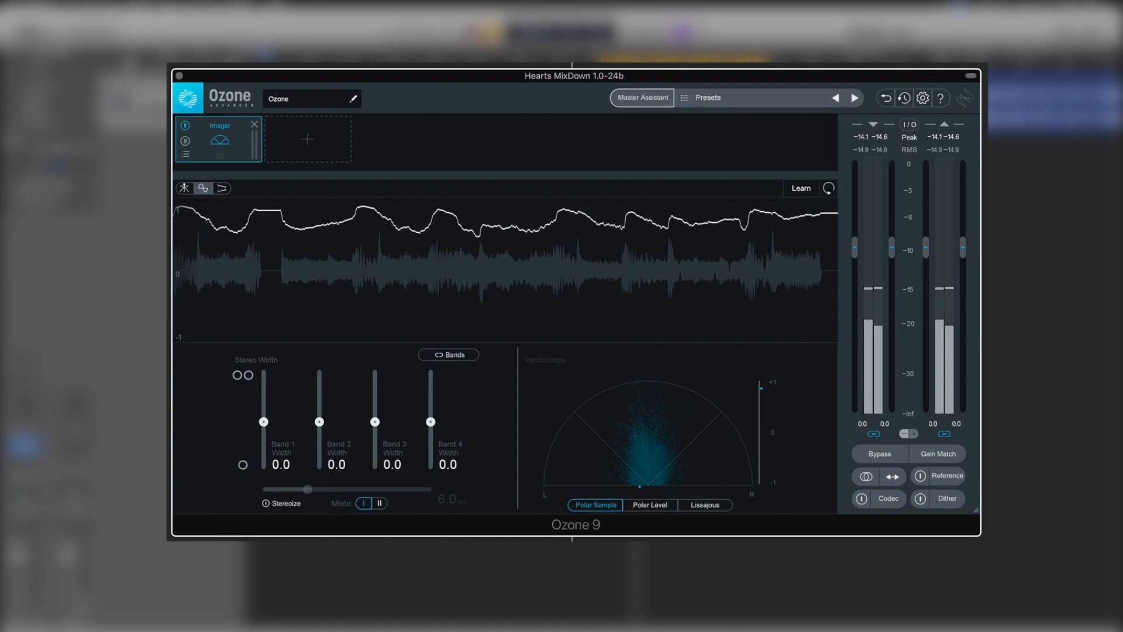
pyautogui.moveTo(779, 409)
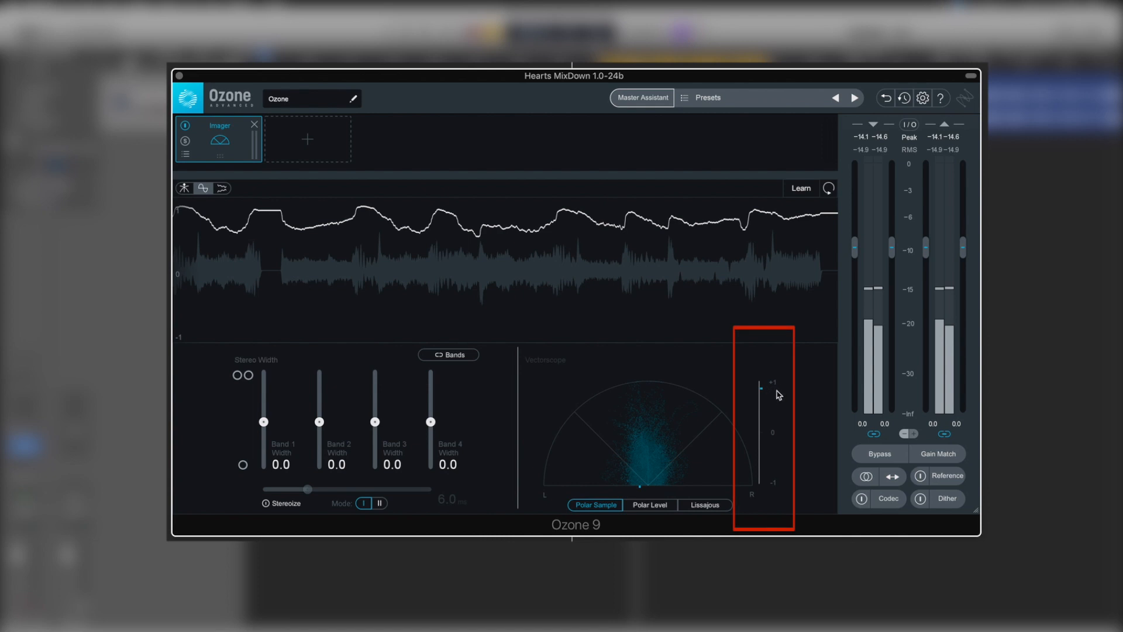
pyautogui.moveTo(787, 392)
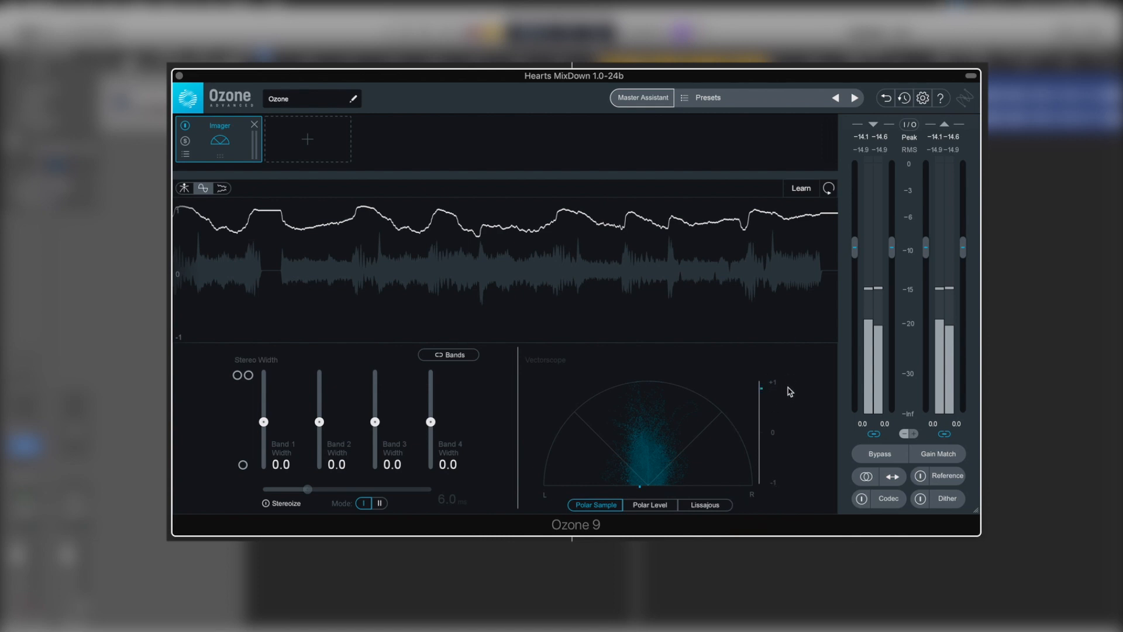
pyautogui.moveTo(761, 402)
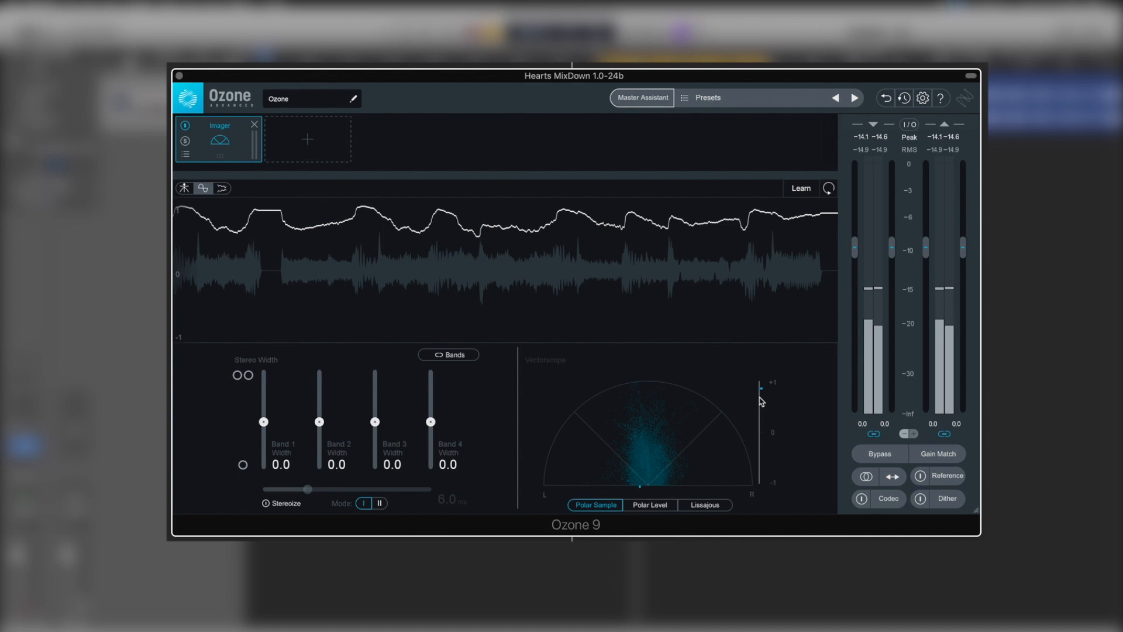
pyautogui.moveTo(762, 492)
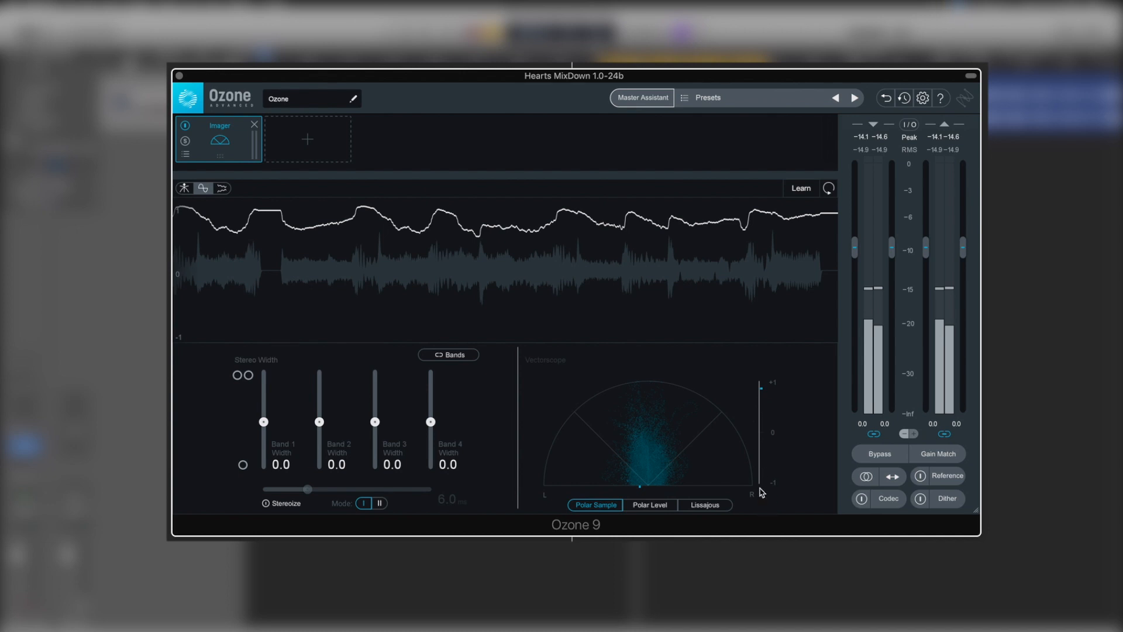
pyautogui.moveTo(463, 297)
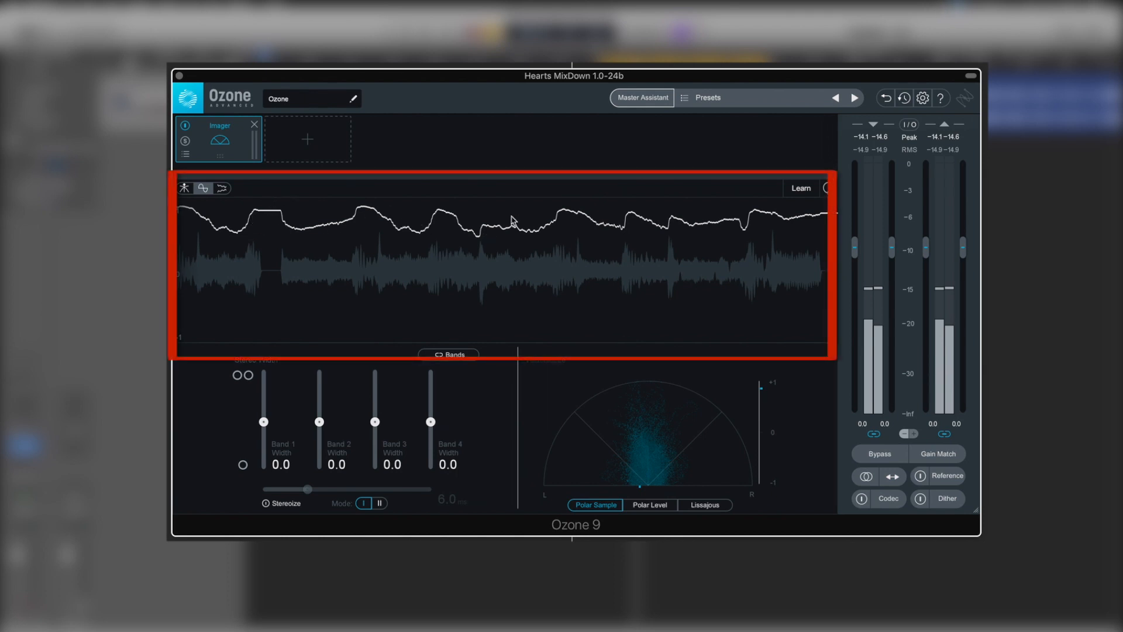
pyautogui.moveTo(449, 230)
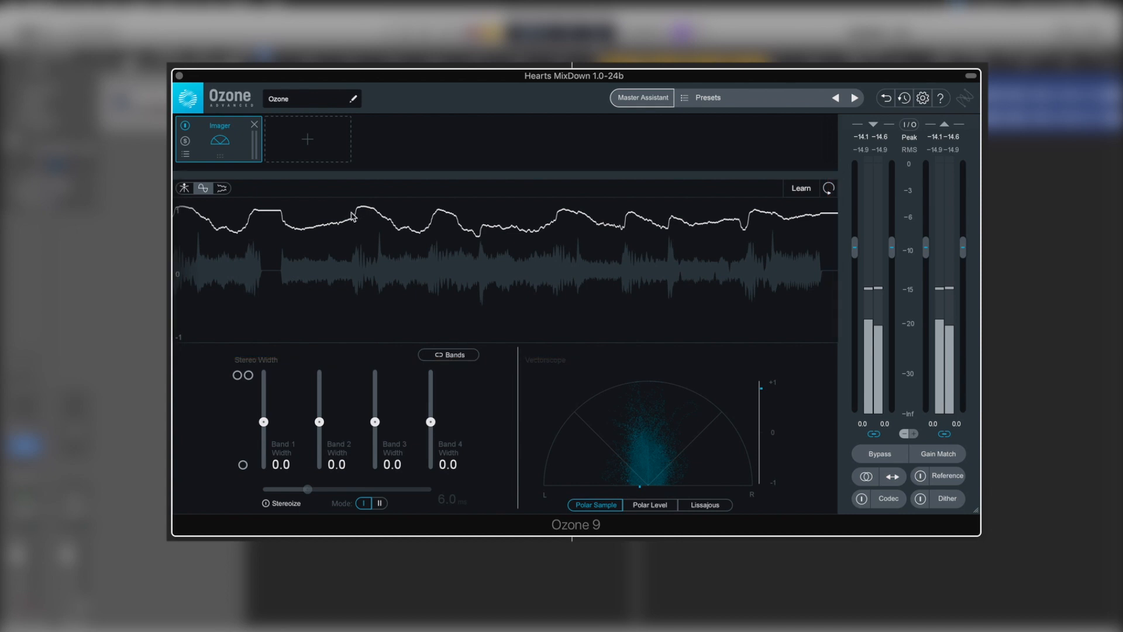
pyautogui.moveTo(779, 430)
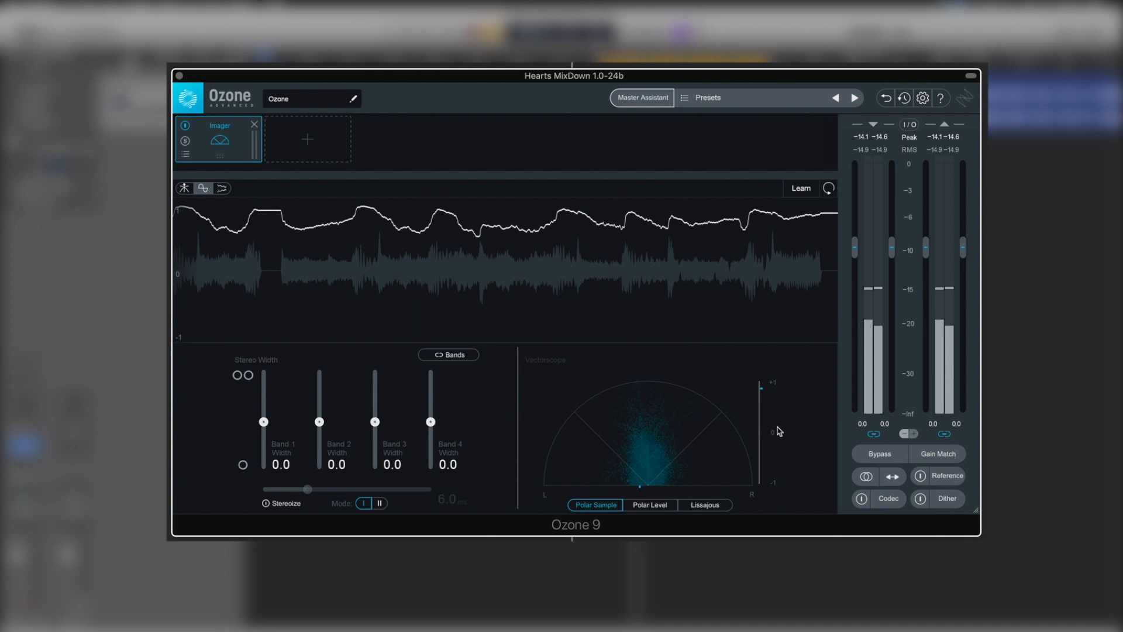
pyautogui.moveTo(783, 442)
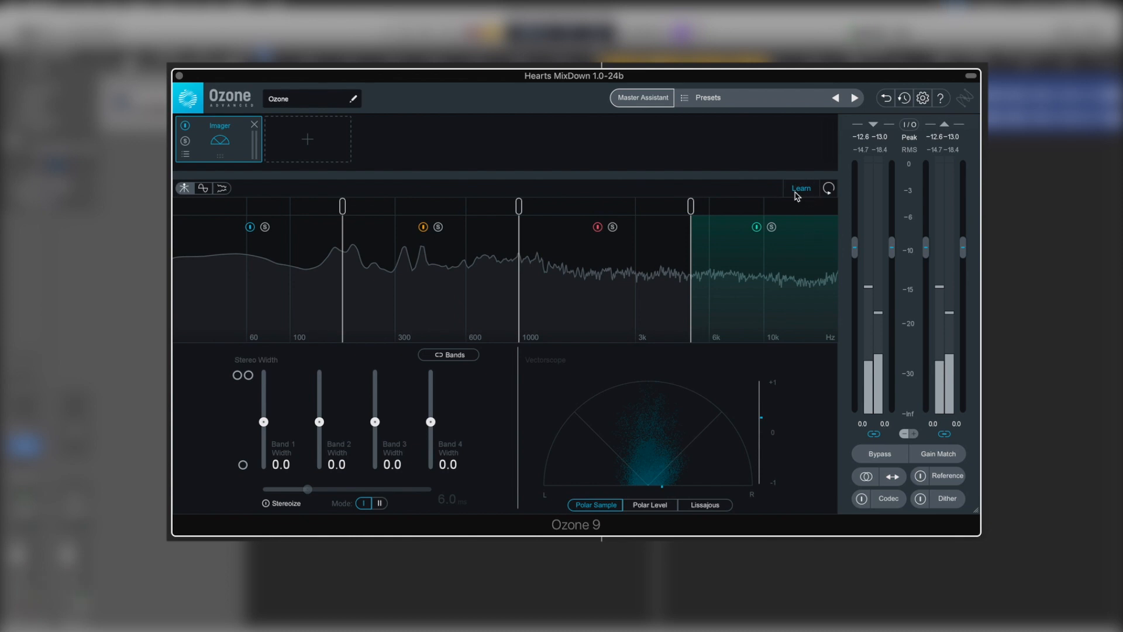
pyautogui.moveTo(877, 89)
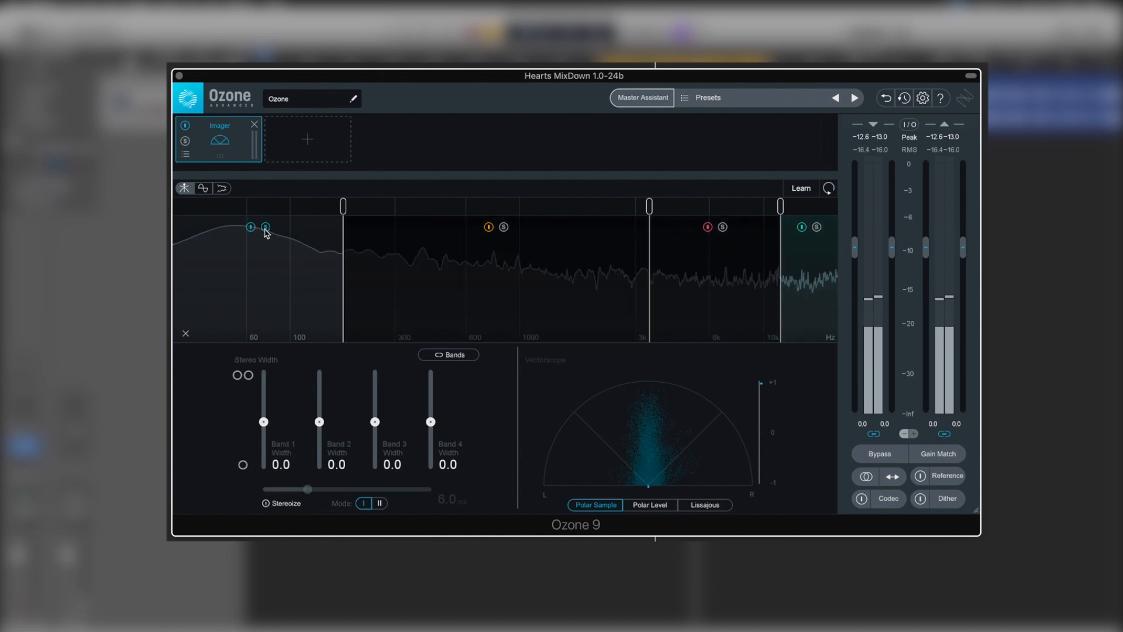
# Step: Solo Band 1 so only the low end below about 176 Hz is heard
pyautogui.click(265, 227)
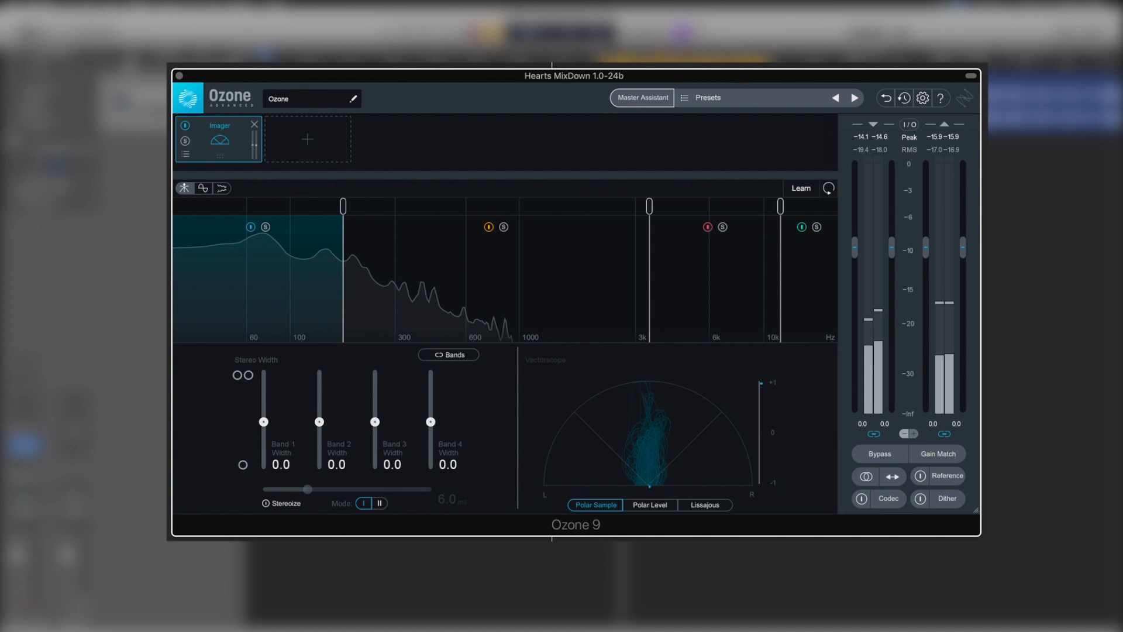
pyautogui.moveTo(470, 354)
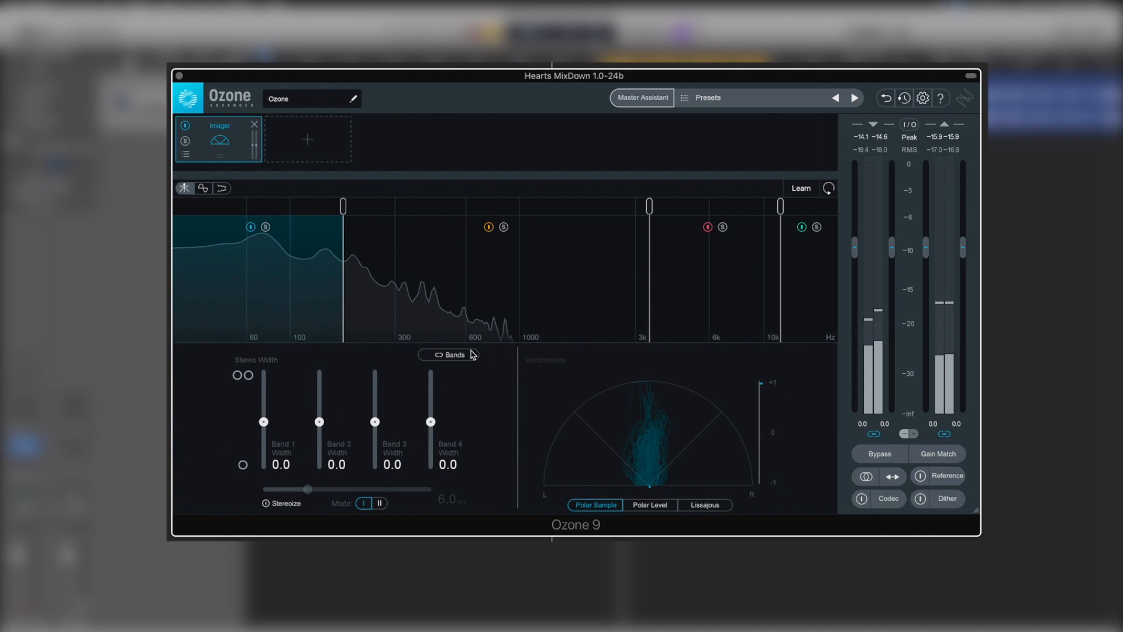
# Step: Unsolo Band 1 and solo Band 3, roughly 3–10 kHz, instead
pyautogui.click(722, 227)
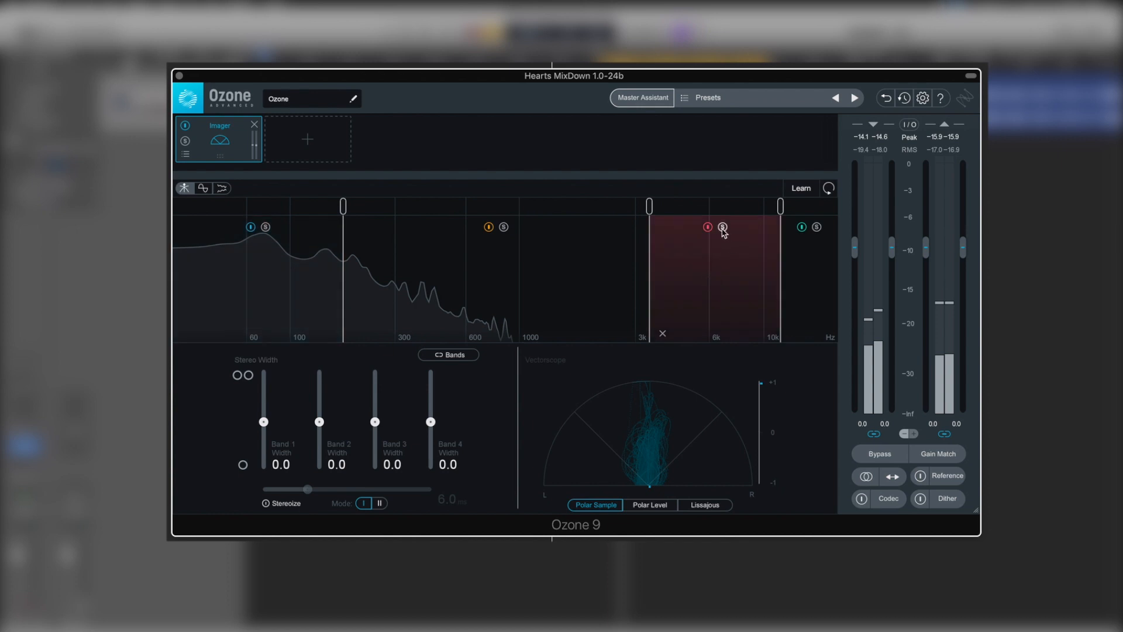
pyautogui.click(722, 227)
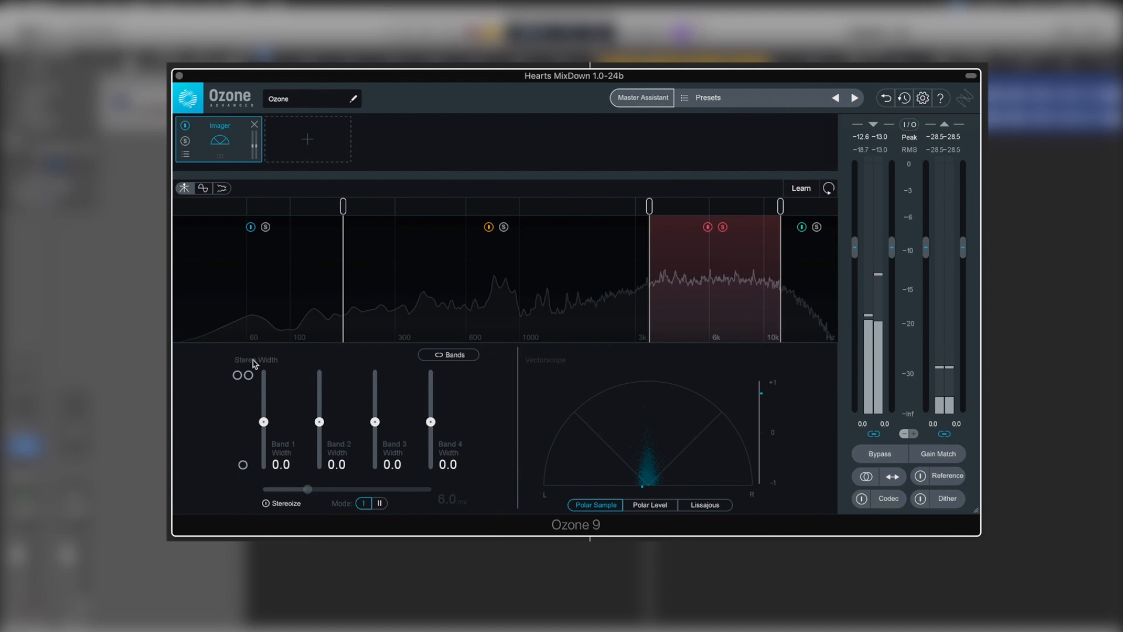
pyautogui.moveTo(375, 426)
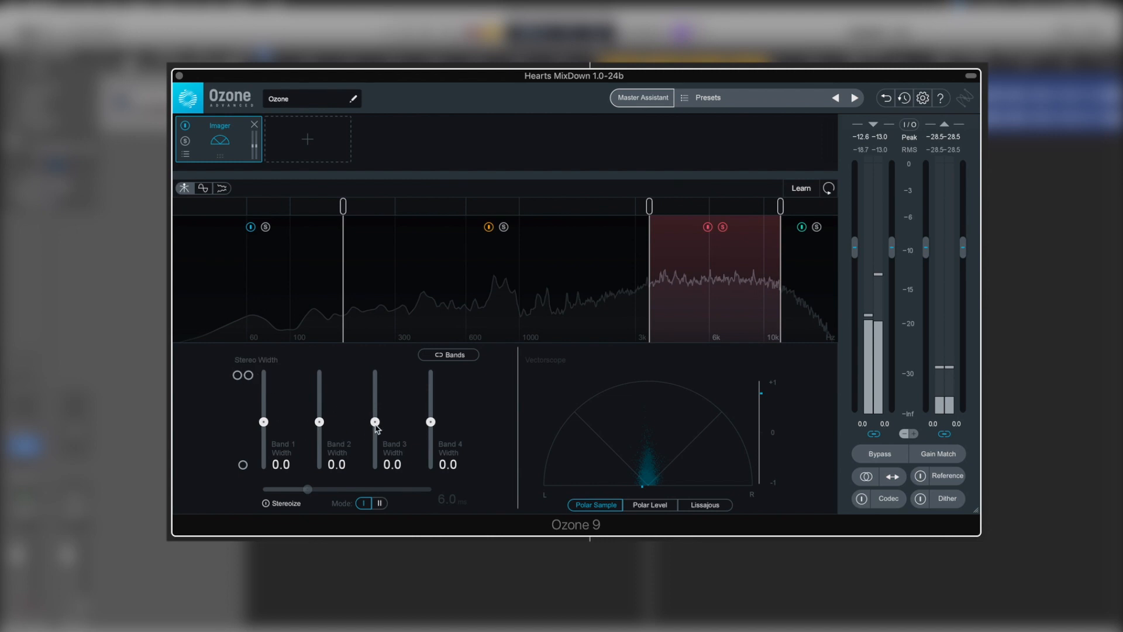
pyautogui.moveTo(375, 421)
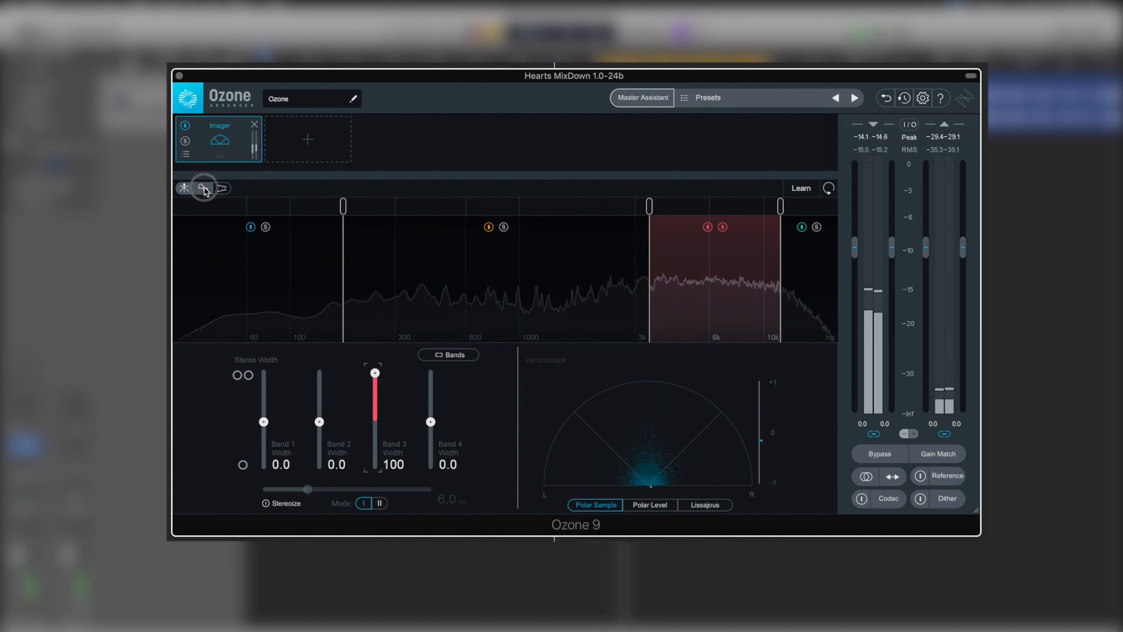
# Step: View the correlation trace while adjusting Band 3, then return to the spectrum display
pyautogui.click(203, 188)
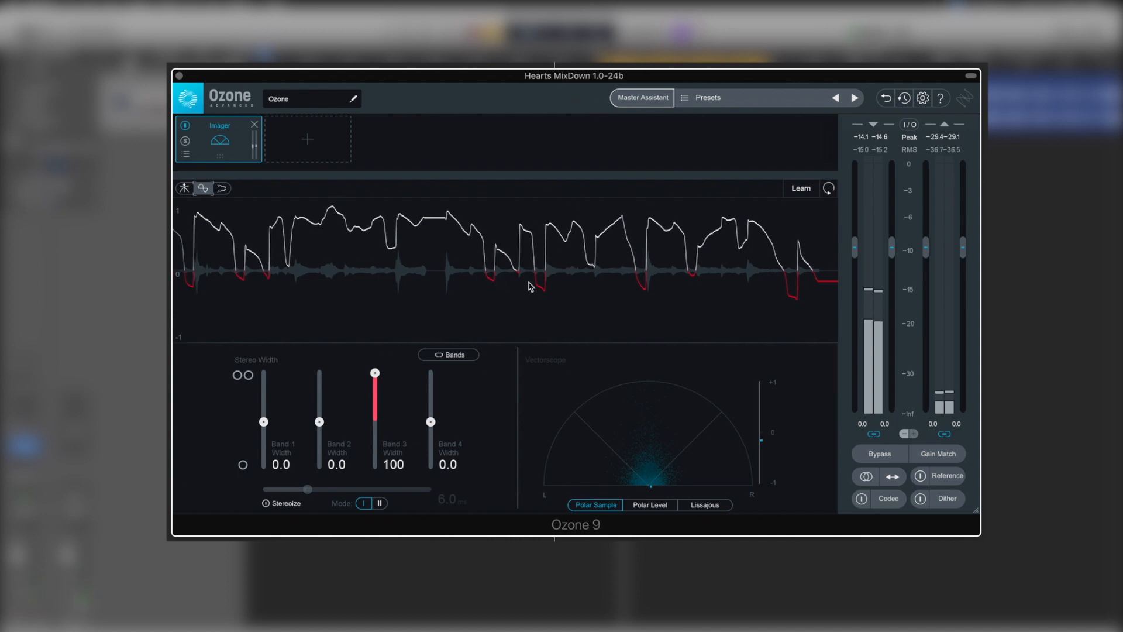
pyautogui.moveTo(373, 386)
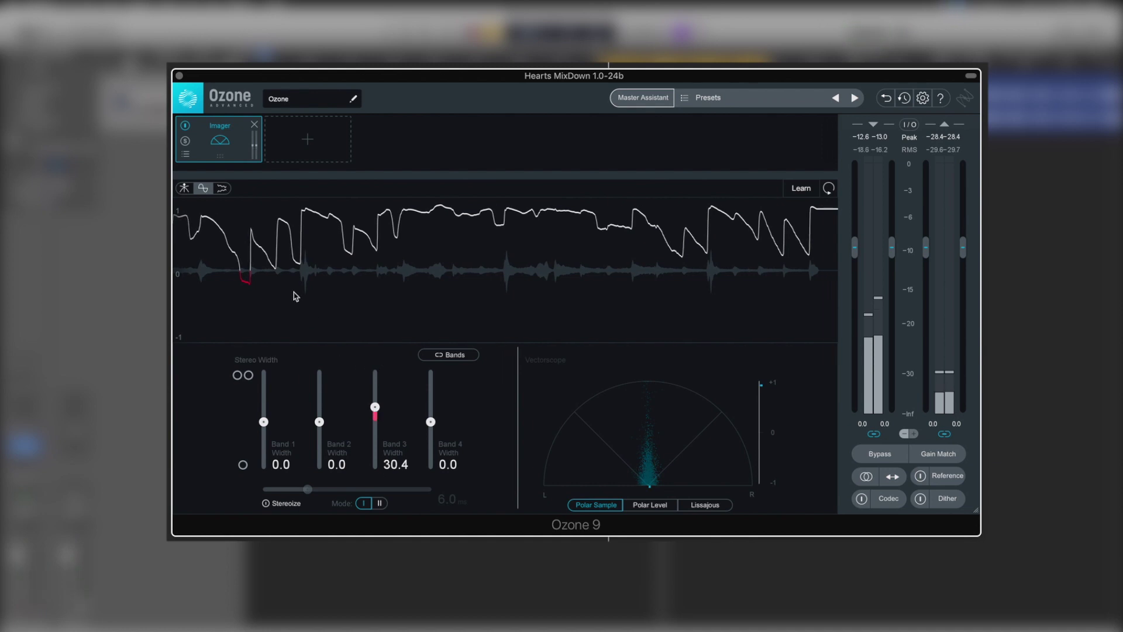
pyautogui.moveTo(440, 379)
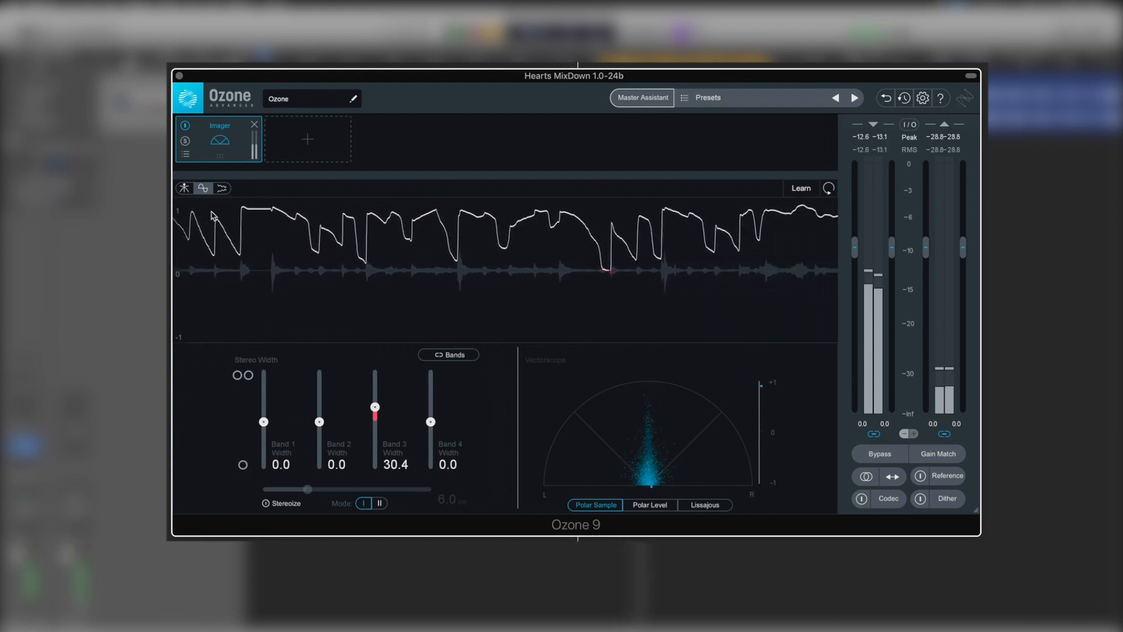
pyautogui.click(203, 188)
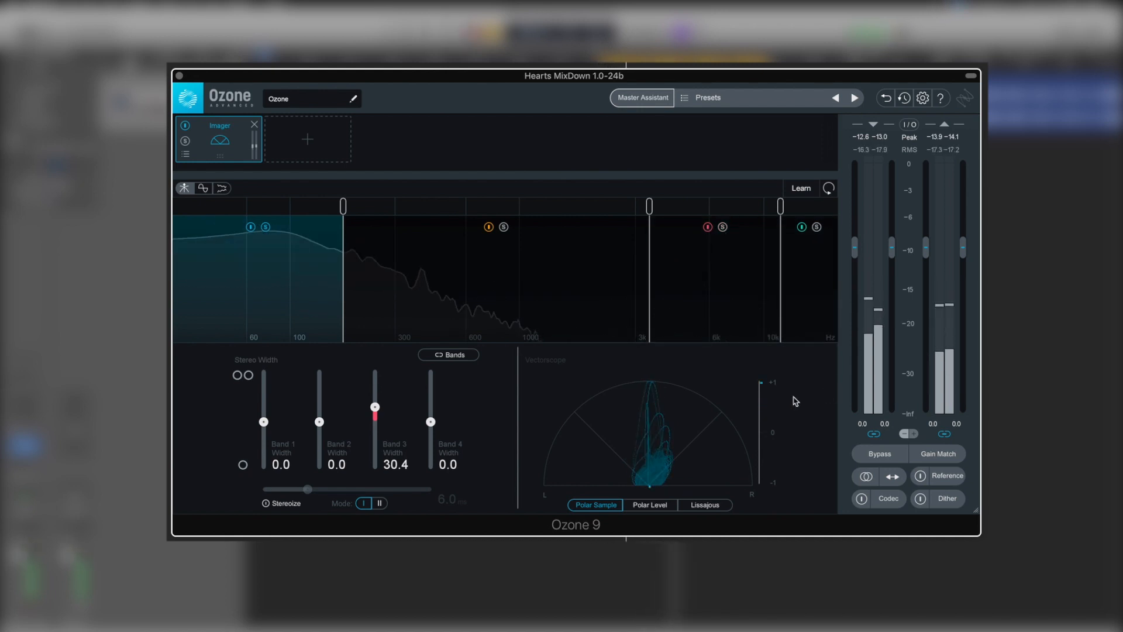
pyautogui.moveTo(746, 424)
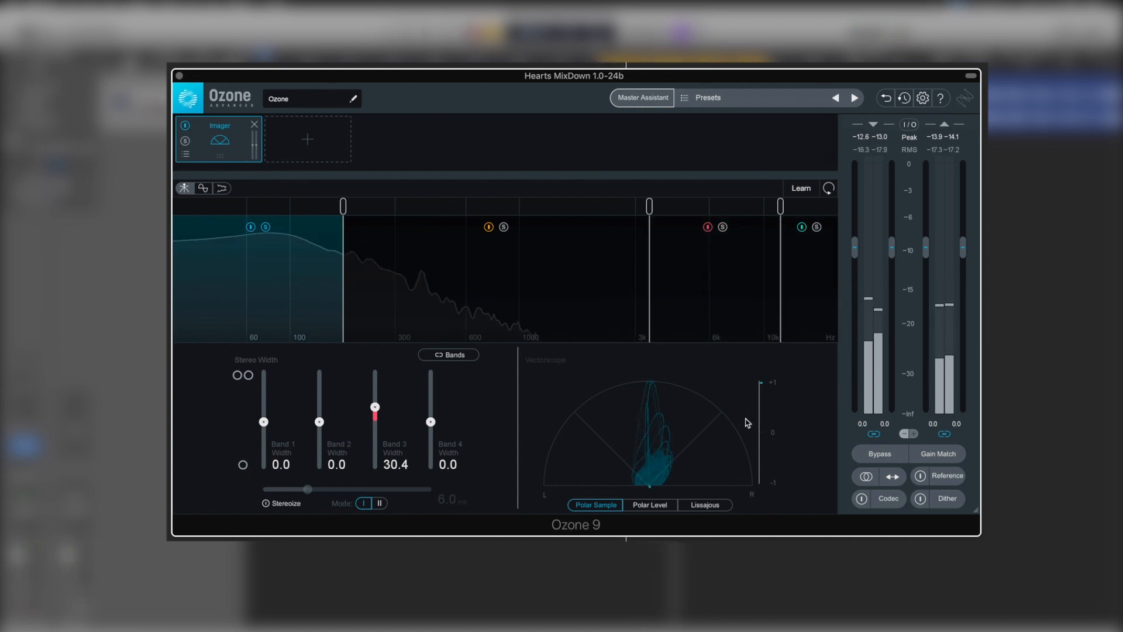
pyautogui.moveTo(764, 402)
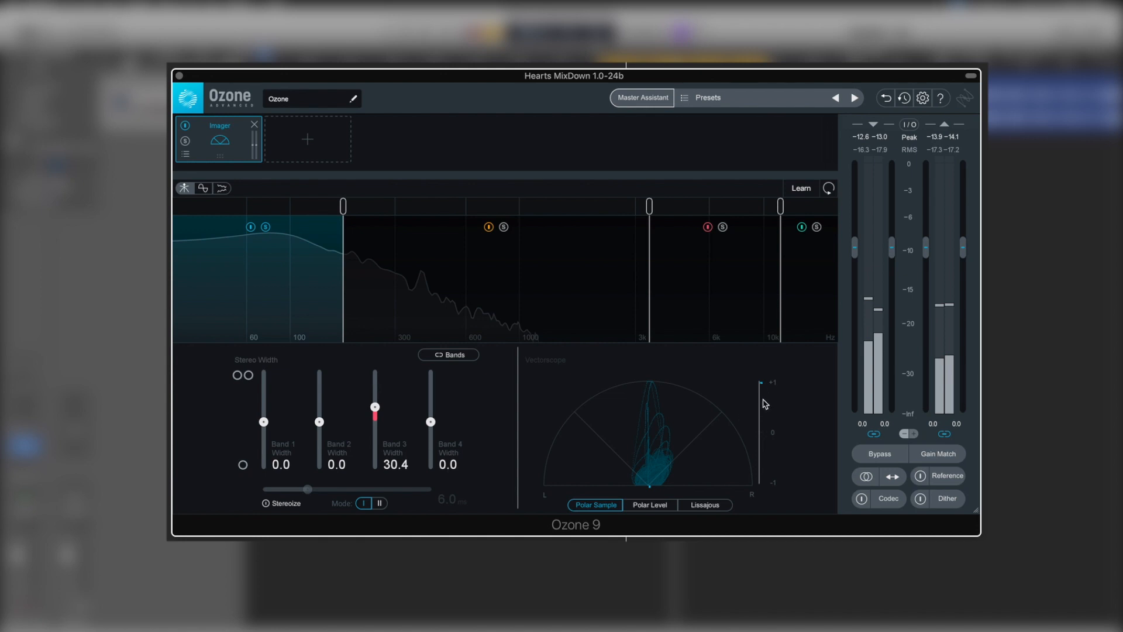
pyautogui.moveTo(766, 396)
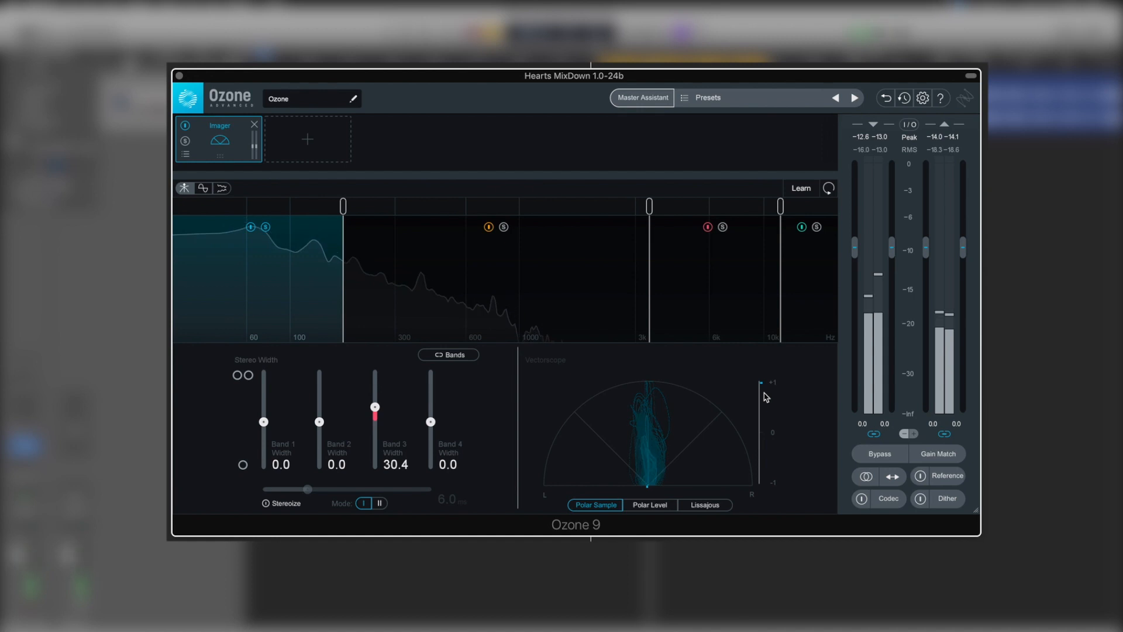
pyautogui.moveTo(546, 448)
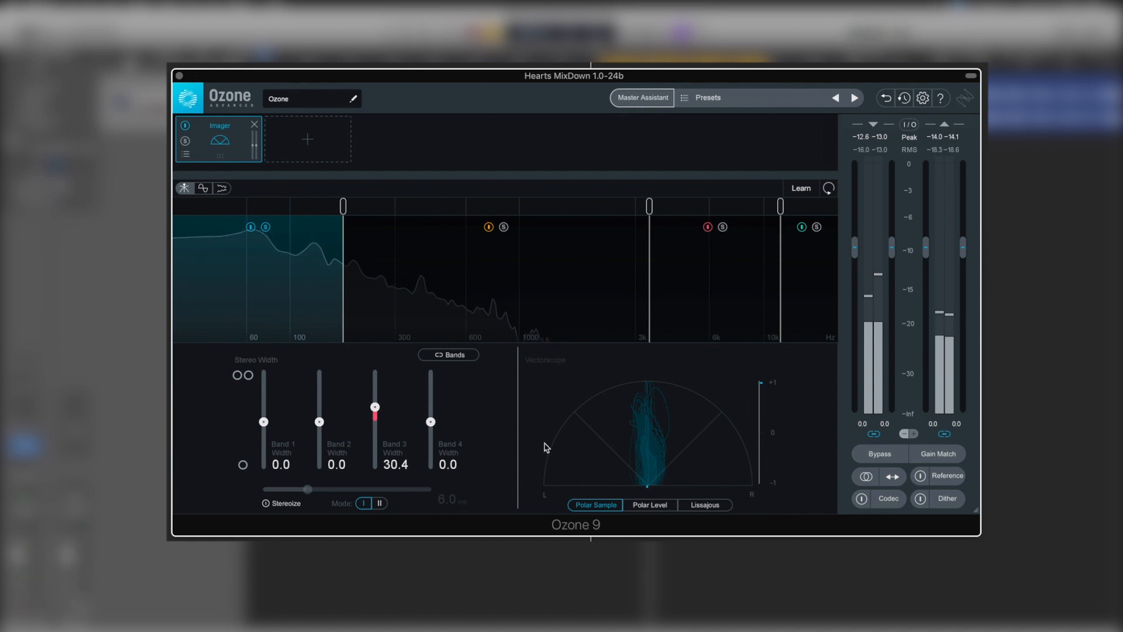
pyautogui.moveTo(279, 443)
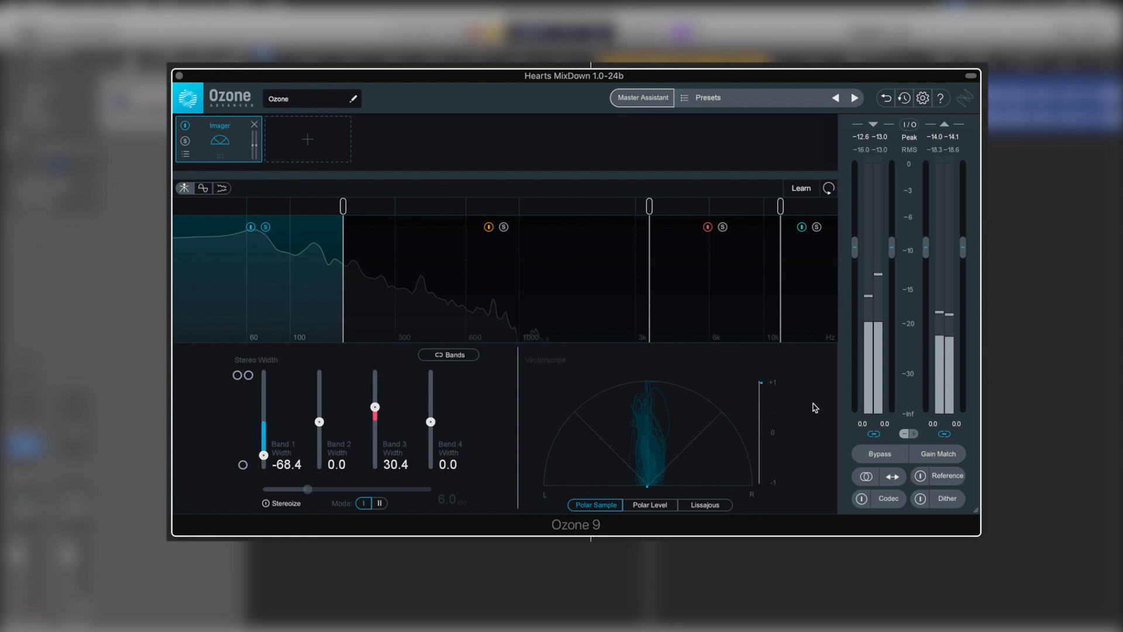
pyautogui.moveTo(808, 409)
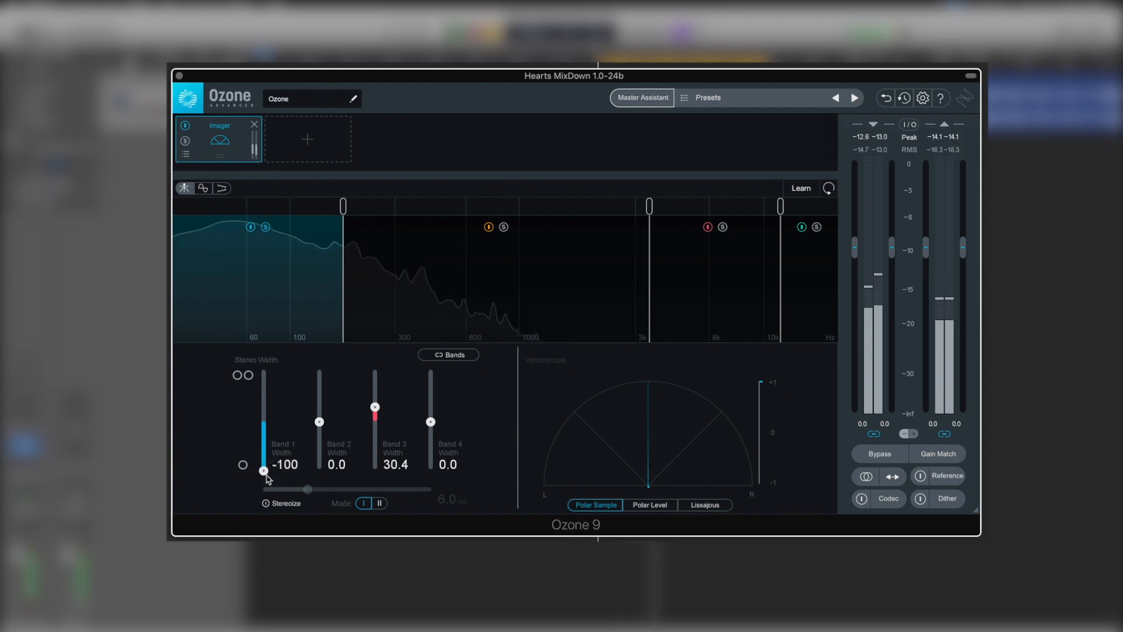
pyautogui.moveTo(264, 472)
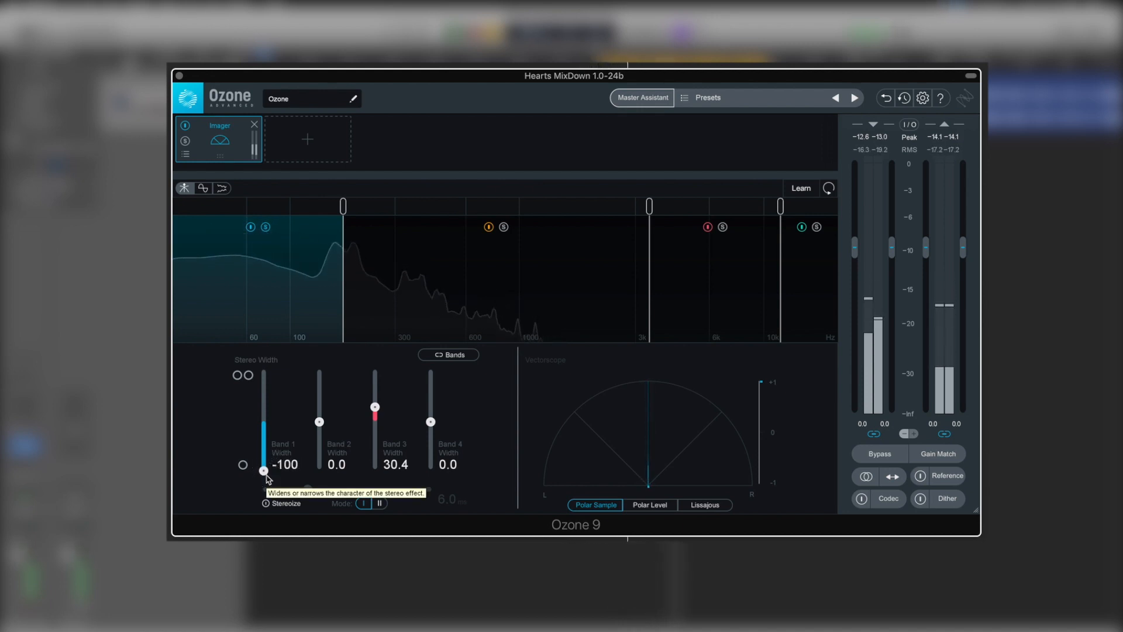
pyautogui.moveTo(189, 392)
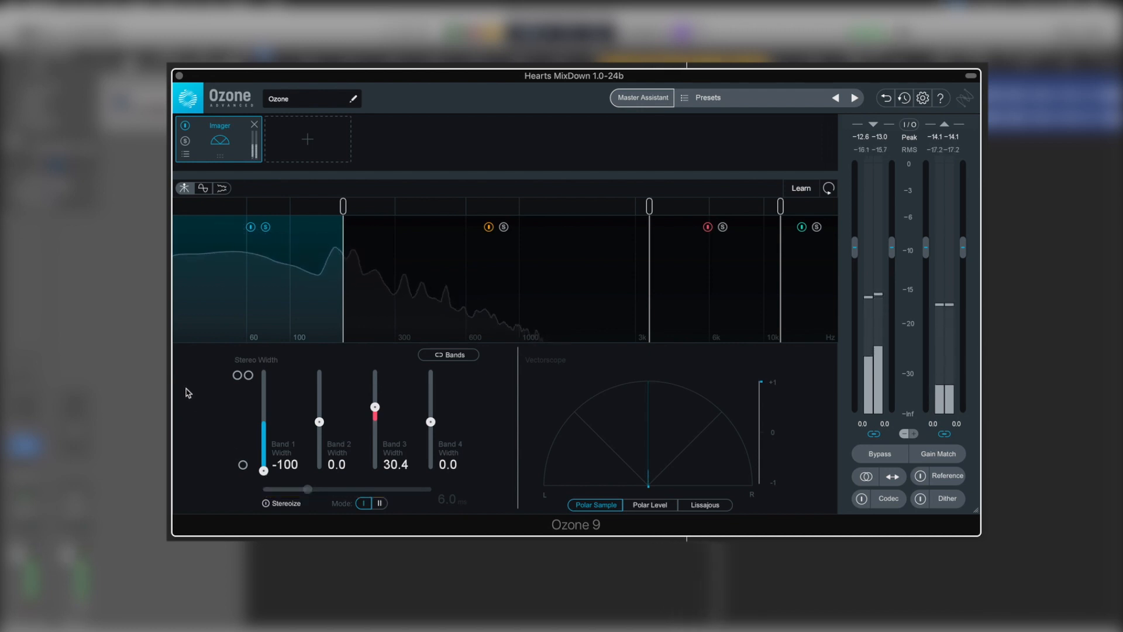
pyautogui.moveTo(262, 498)
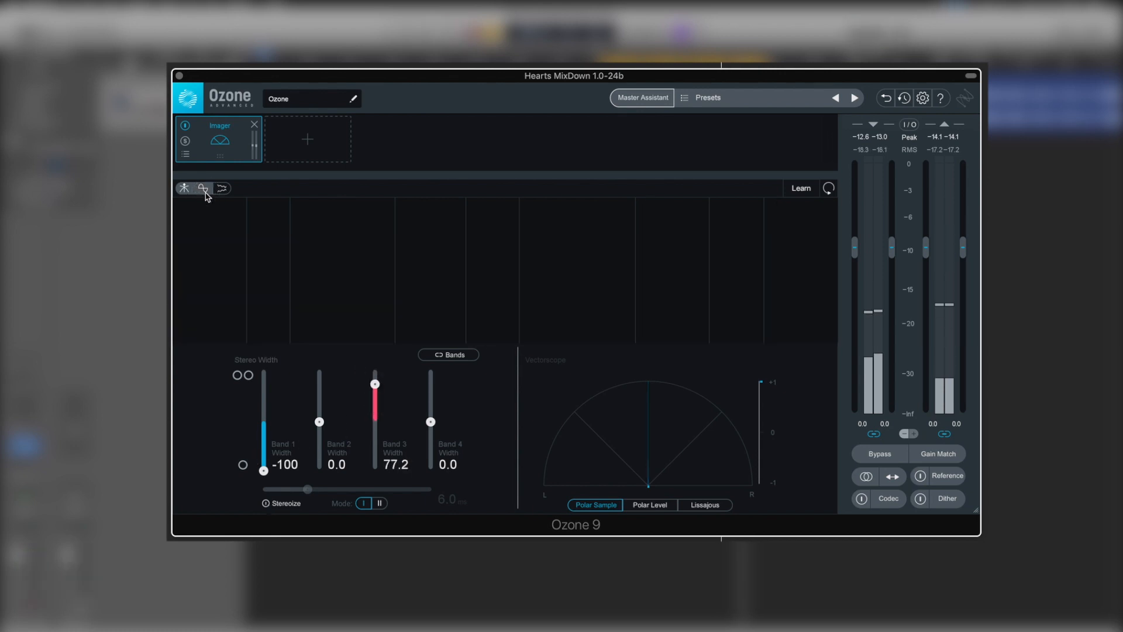
# Step: Show the four-band frequency spectrum with Band 3 soloed at 77.2 width
pyautogui.click(202, 188)
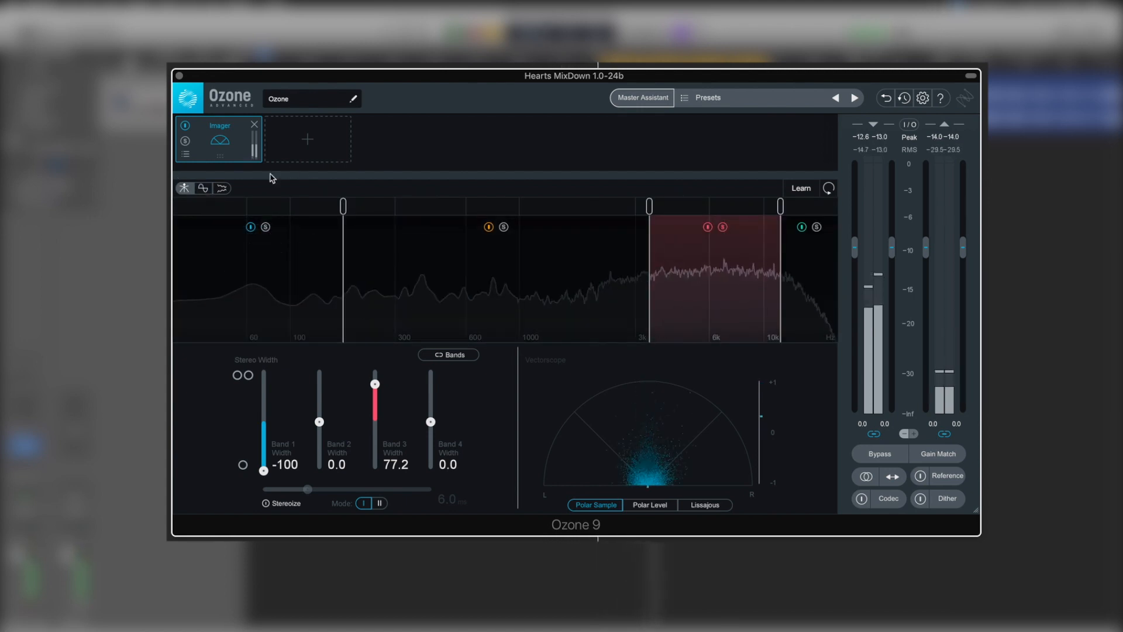
# Step: Switch the Imager to the correlation history display
pyautogui.click(203, 188)
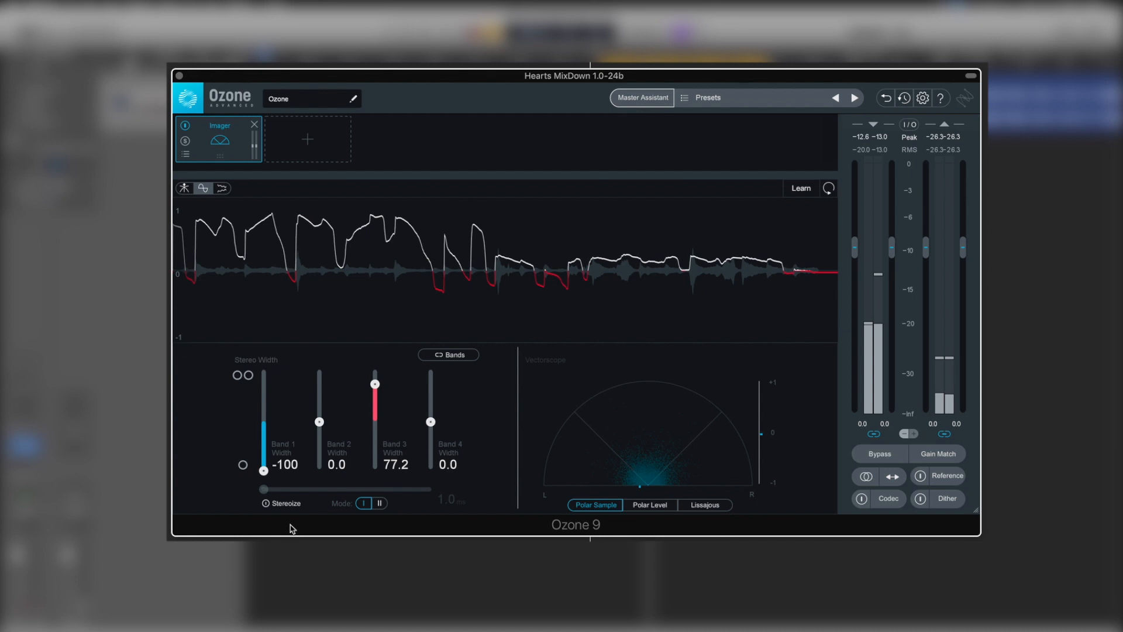
pyautogui.moveTo(590, 265)
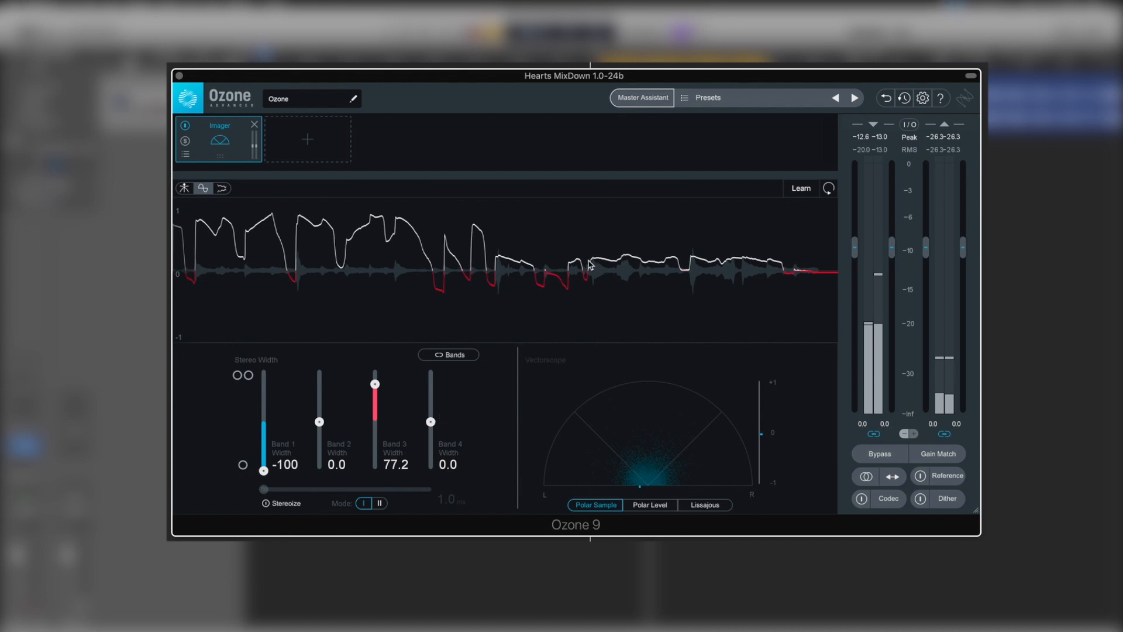
pyautogui.moveTo(549, 310)
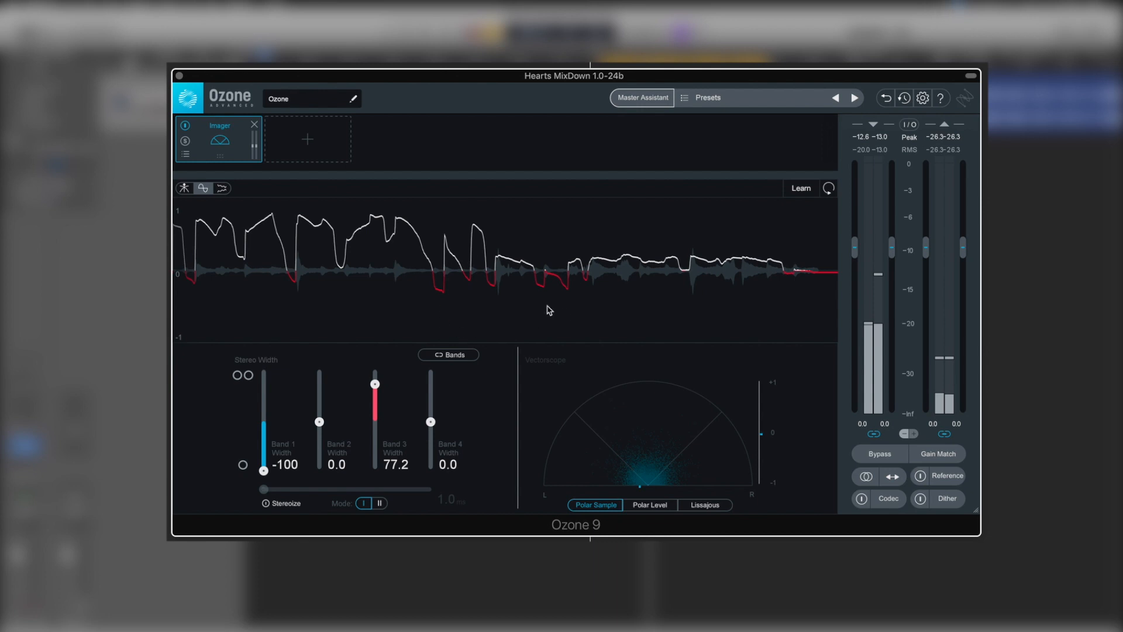
pyautogui.moveTo(267, 508)
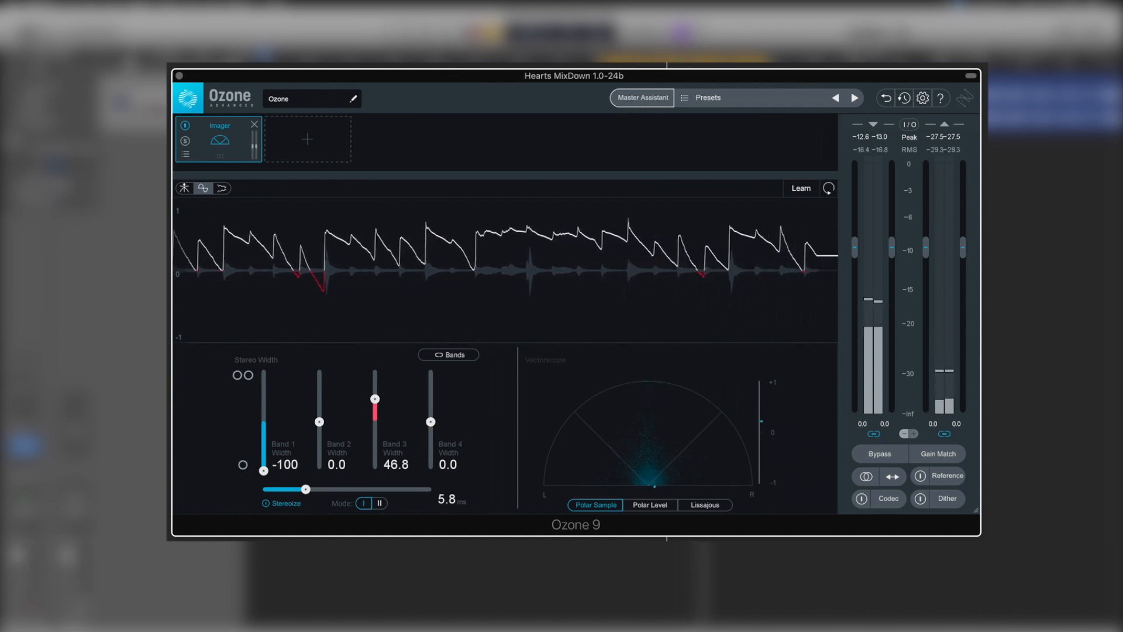
# Step: Set Stereoize to Mode II and briefly enable it to compare, leaving it off
pyautogui.click(380, 504)
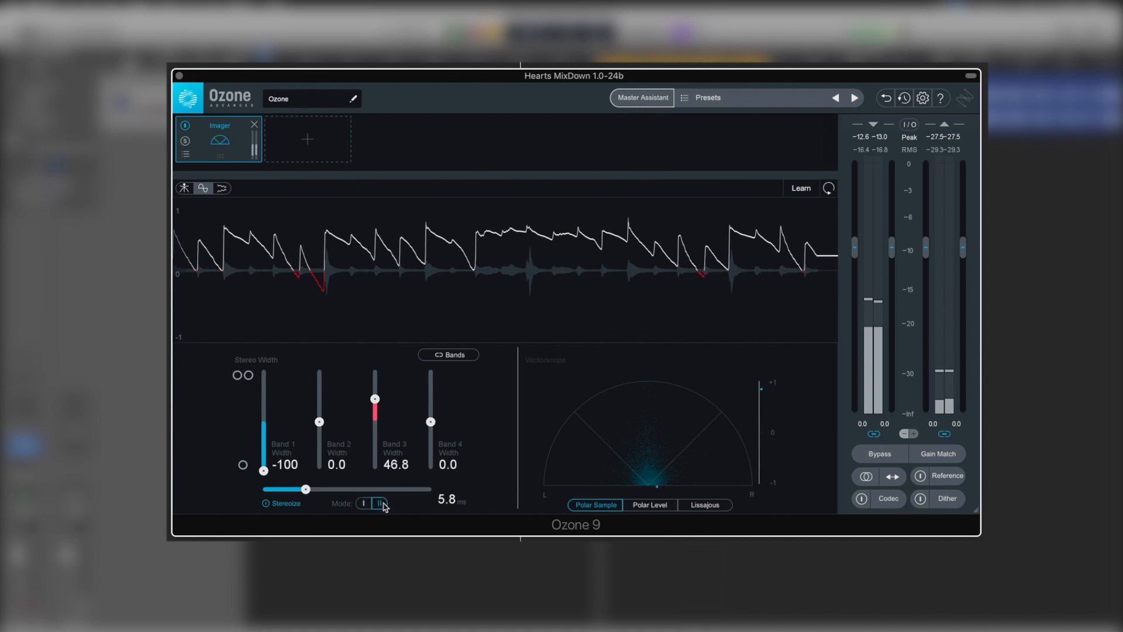
pyautogui.moveTo(380, 504)
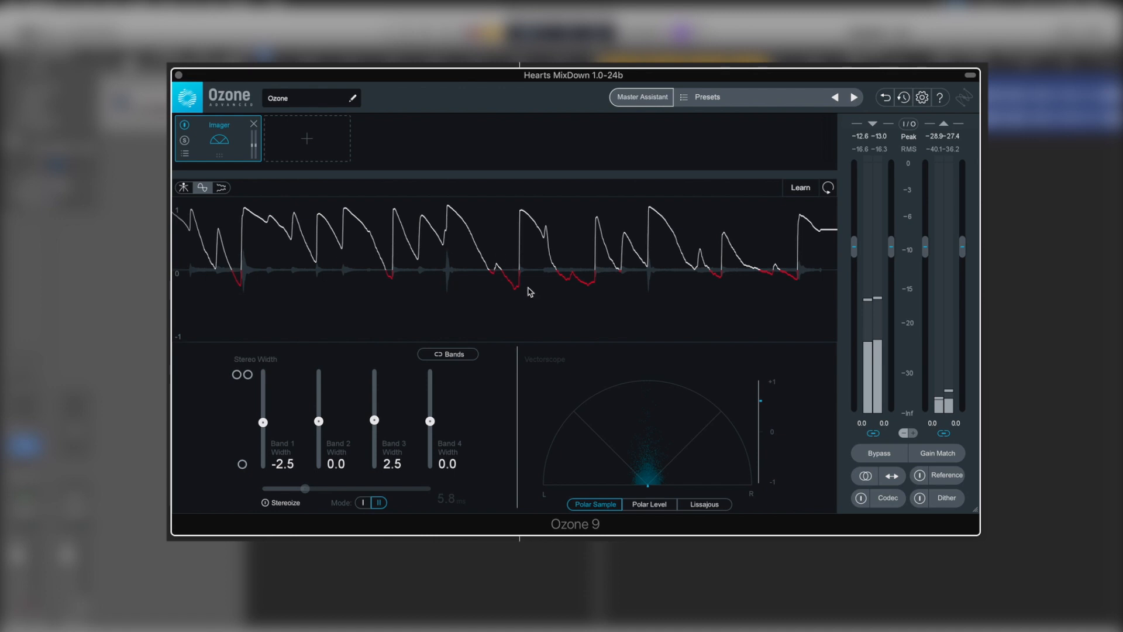
pyautogui.click(266, 503)
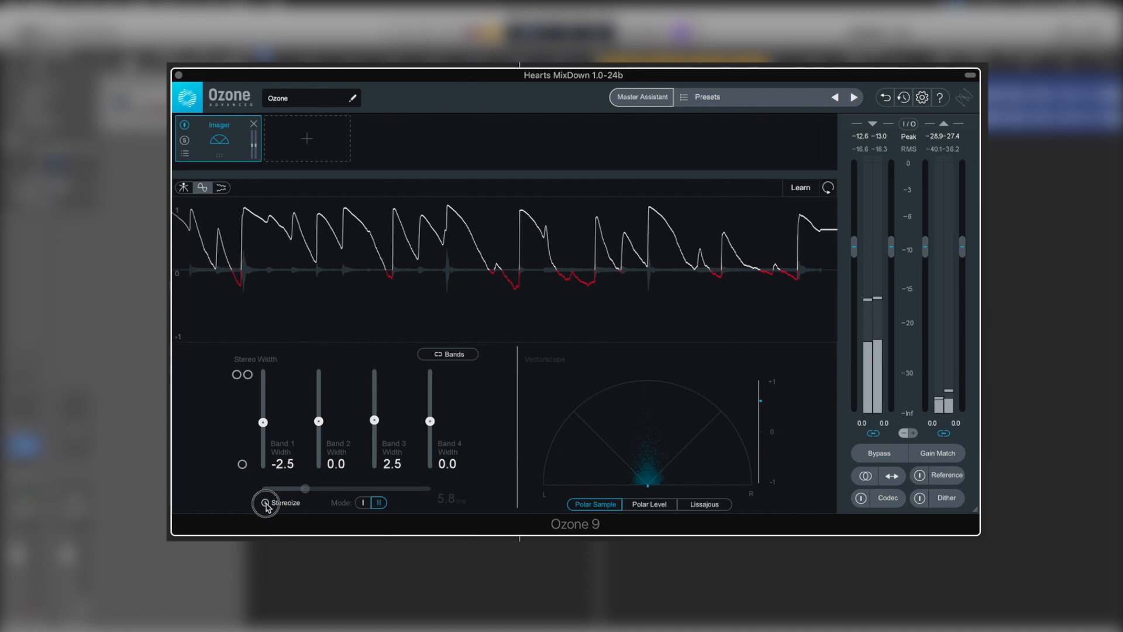
pyautogui.click(265, 502)
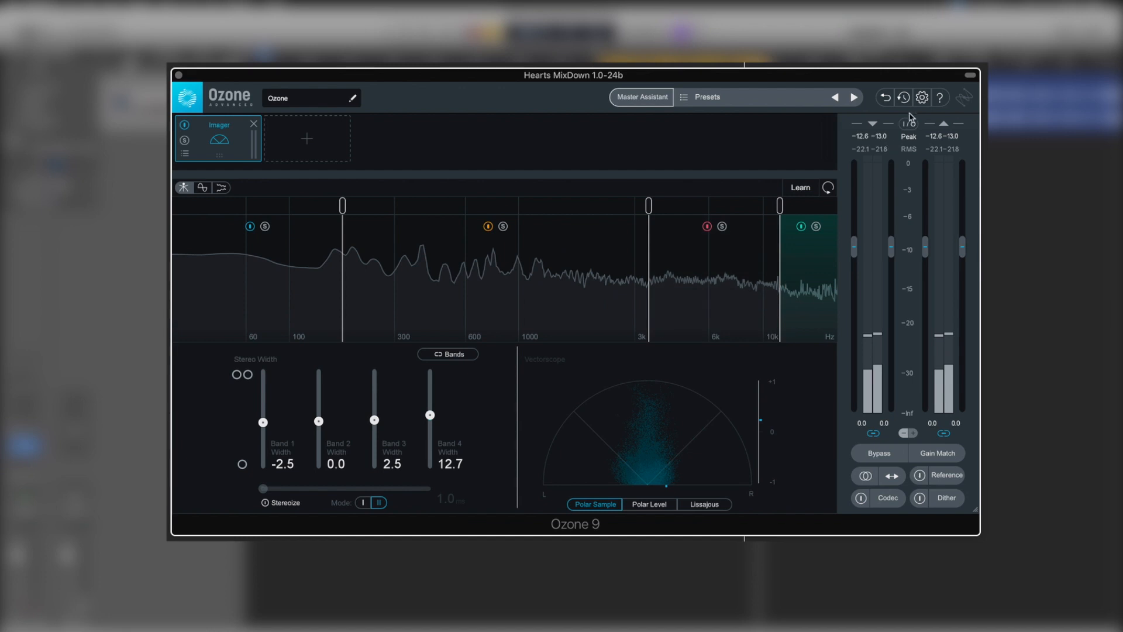
# Step: Enable Prevent Antiphase in the Imager section of Ozone 9 Options
pyautogui.click(922, 96)
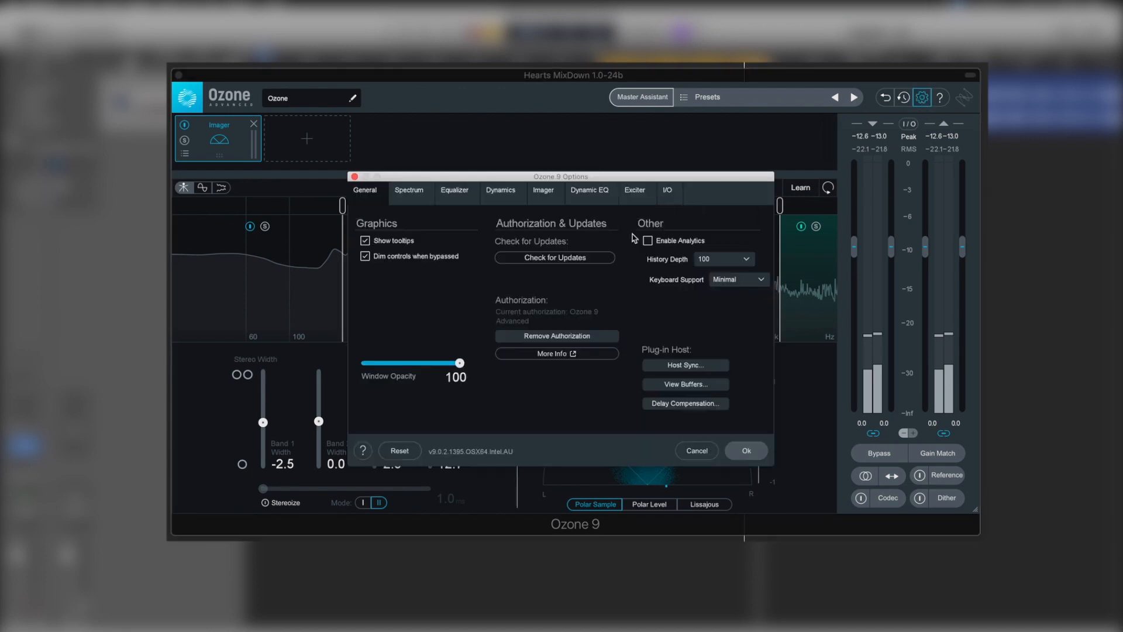
pyautogui.click(543, 190)
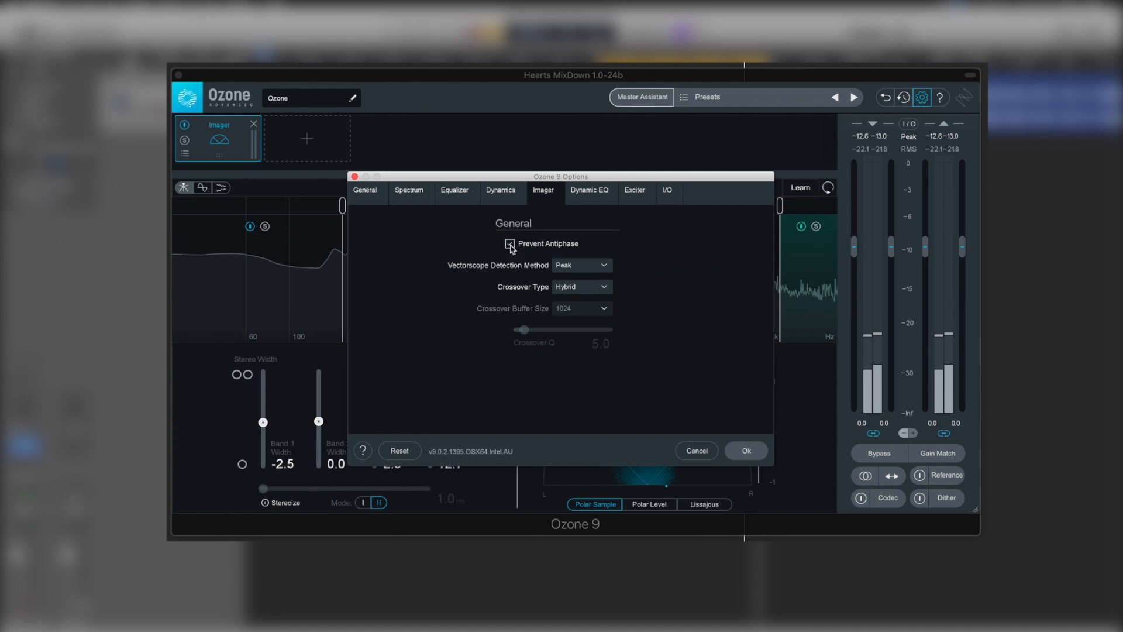
pyautogui.click(744, 451)
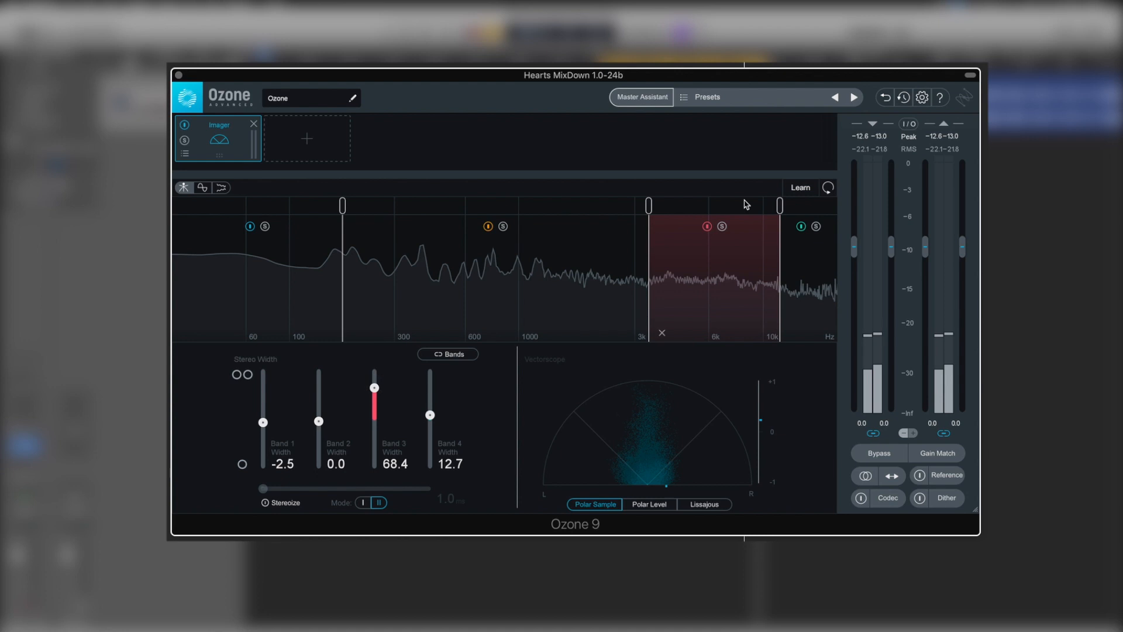
# Step: Switch Stereoize to Mode I and turn it on at 2.0 ms delay
pyautogui.click(203, 188)
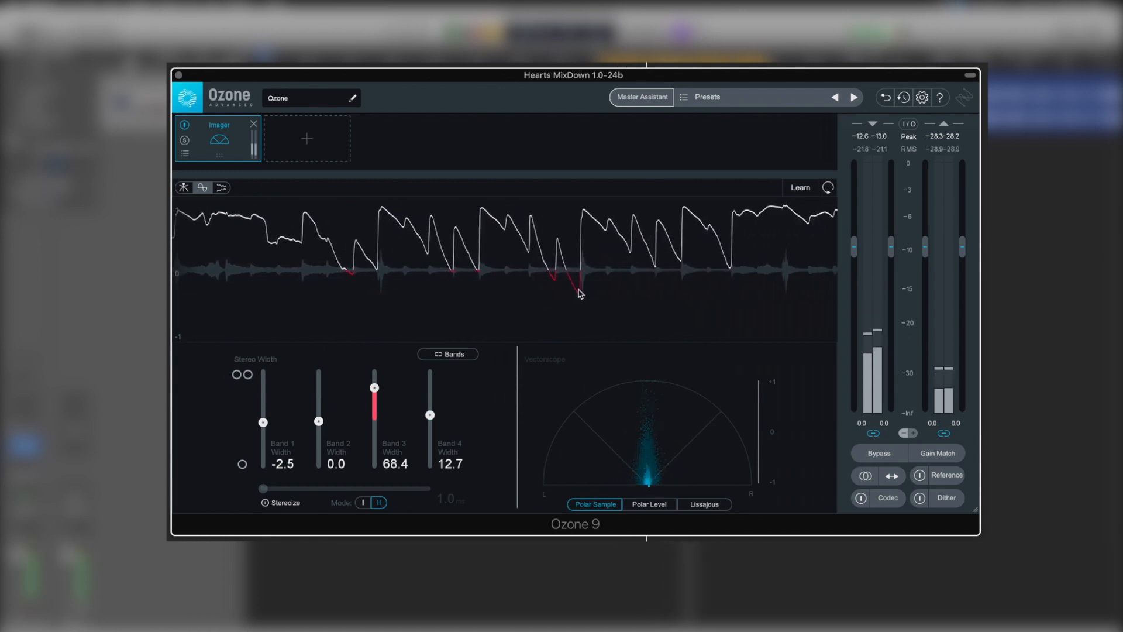
pyautogui.click(361, 502)
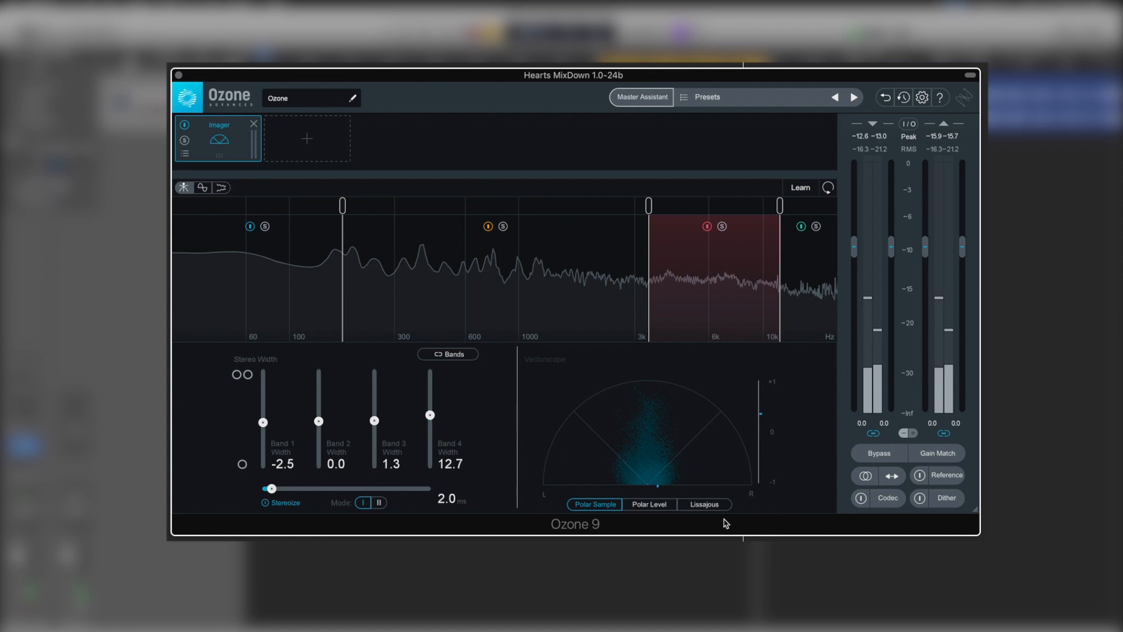
pyautogui.moveTo(647, 487)
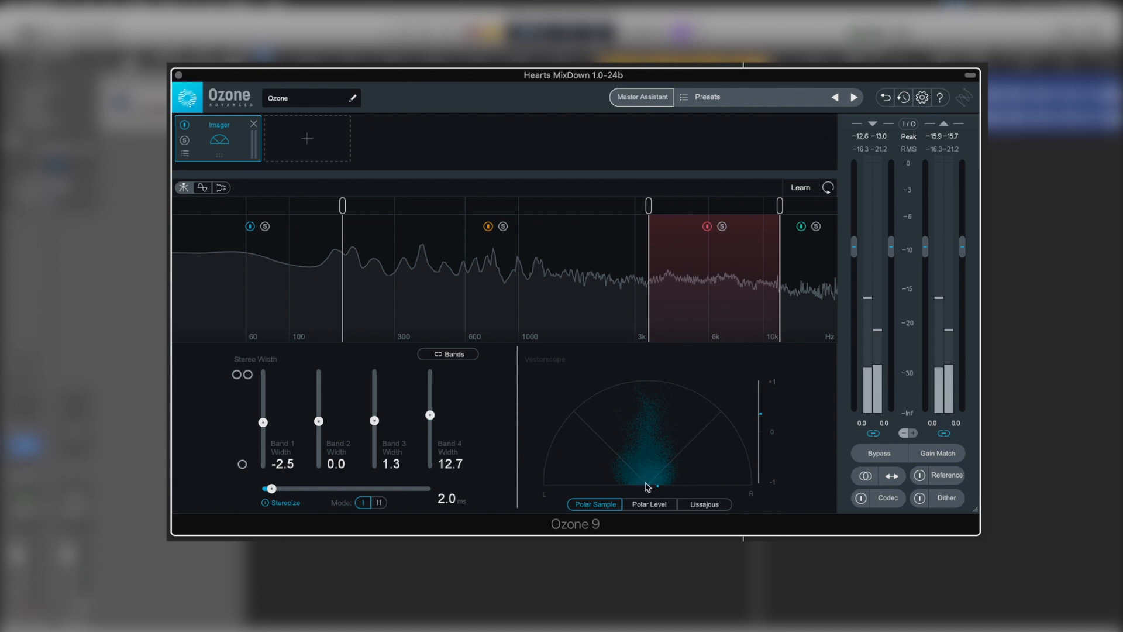
pyautogui.moveTo(632, 399)
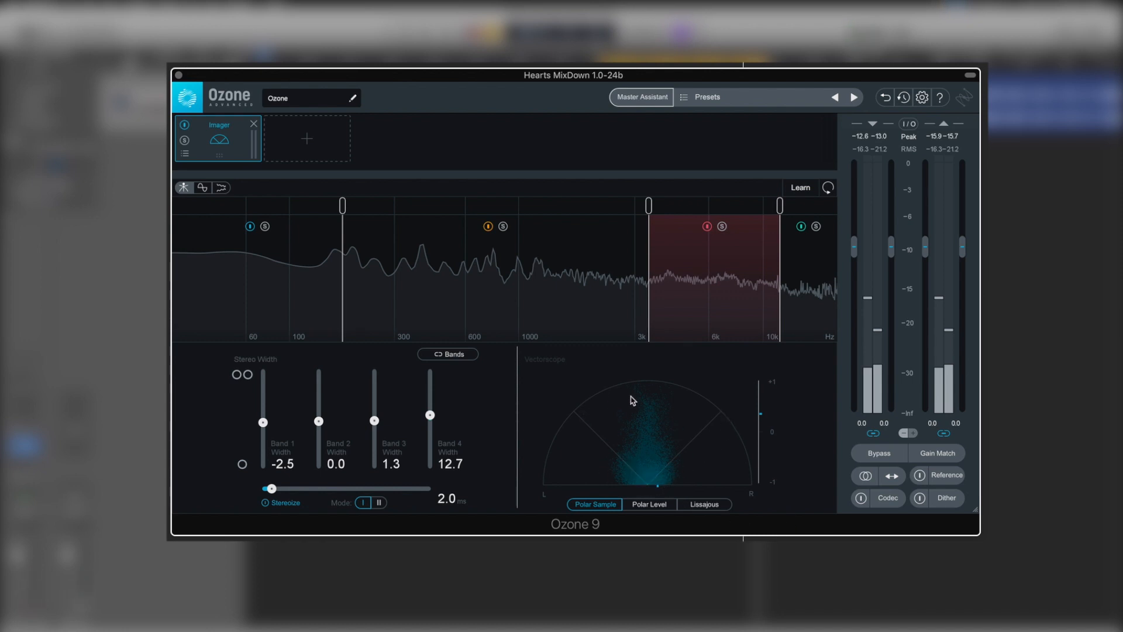
pyautogui.moveTo(724, 465)
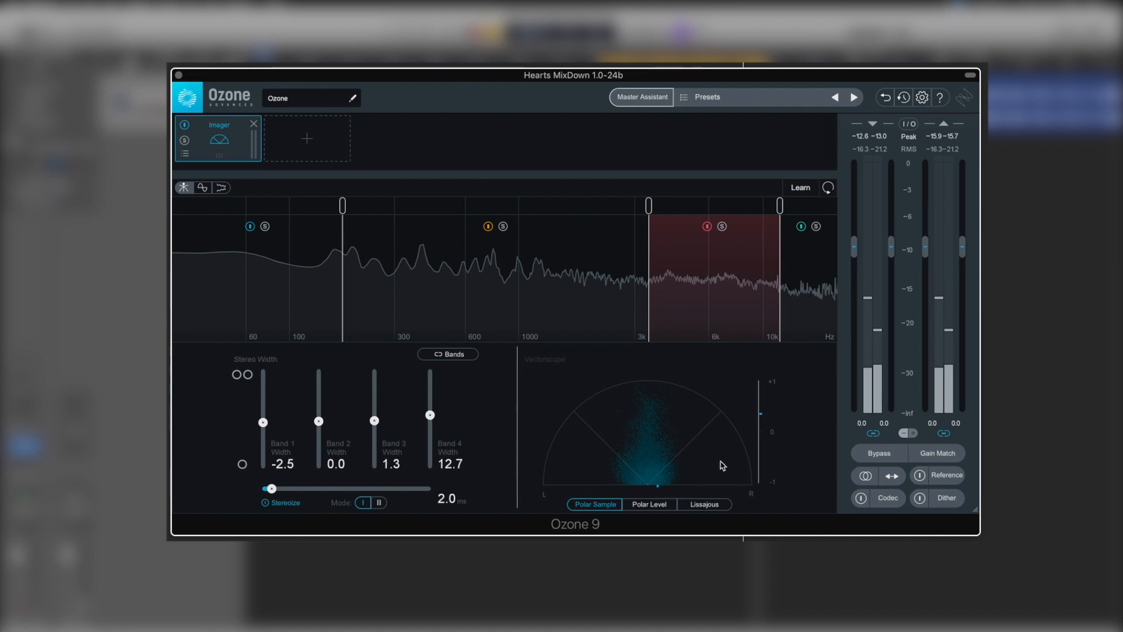
pyautogui.moveTo(672, 492)
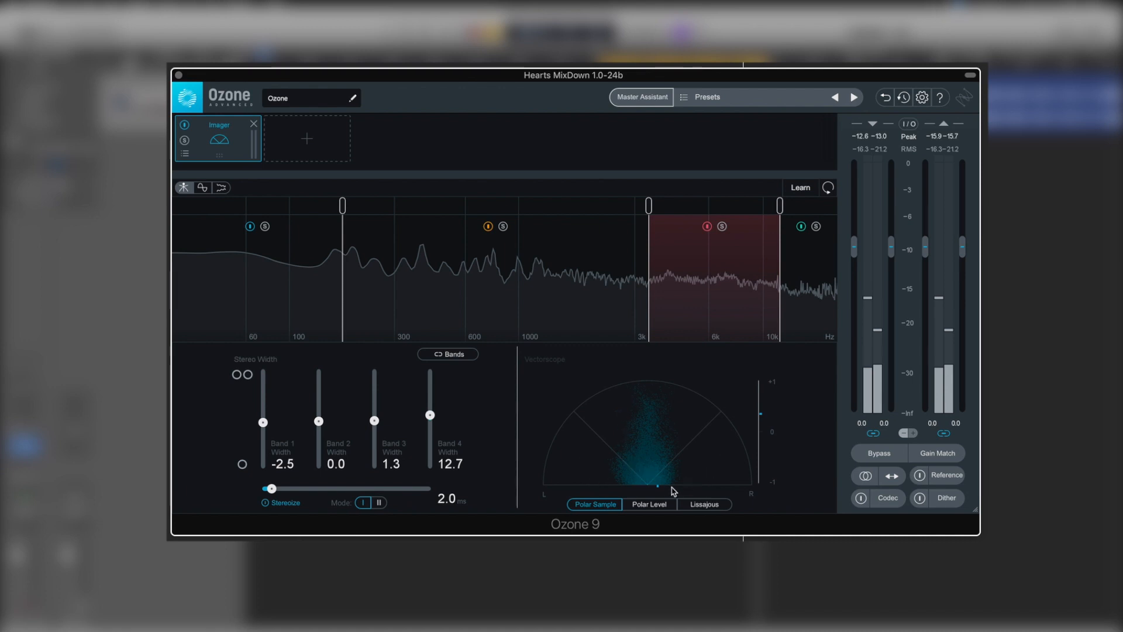
pyautogui.moveTo(624, 403)
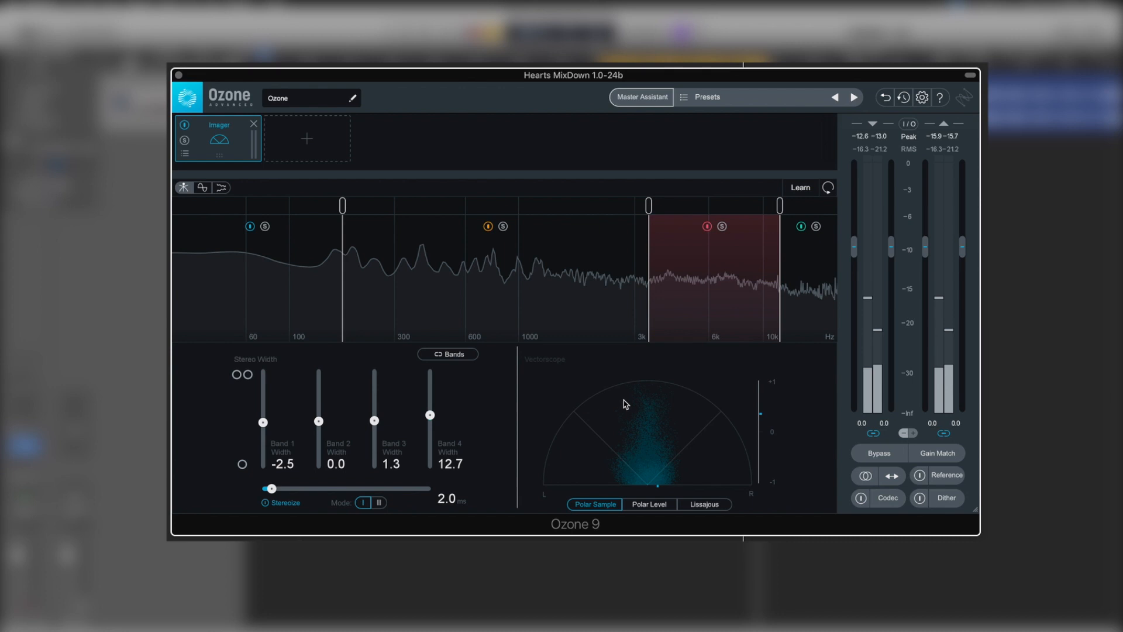
pyautogui.moveTo(775, 393)
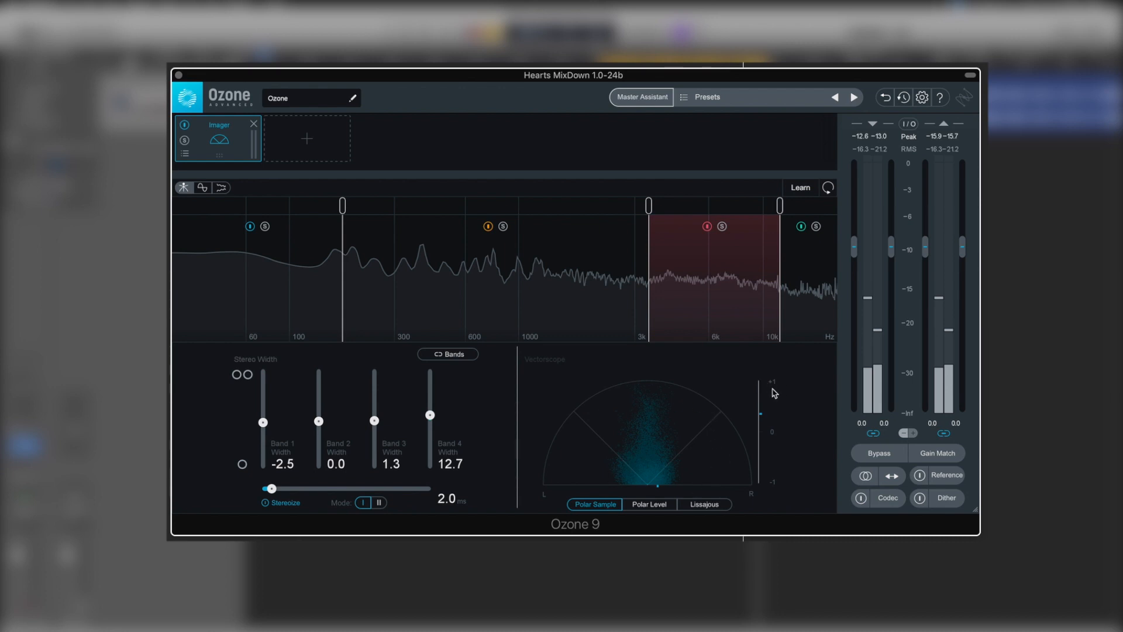
pyautogui.moveTo(758, 408)
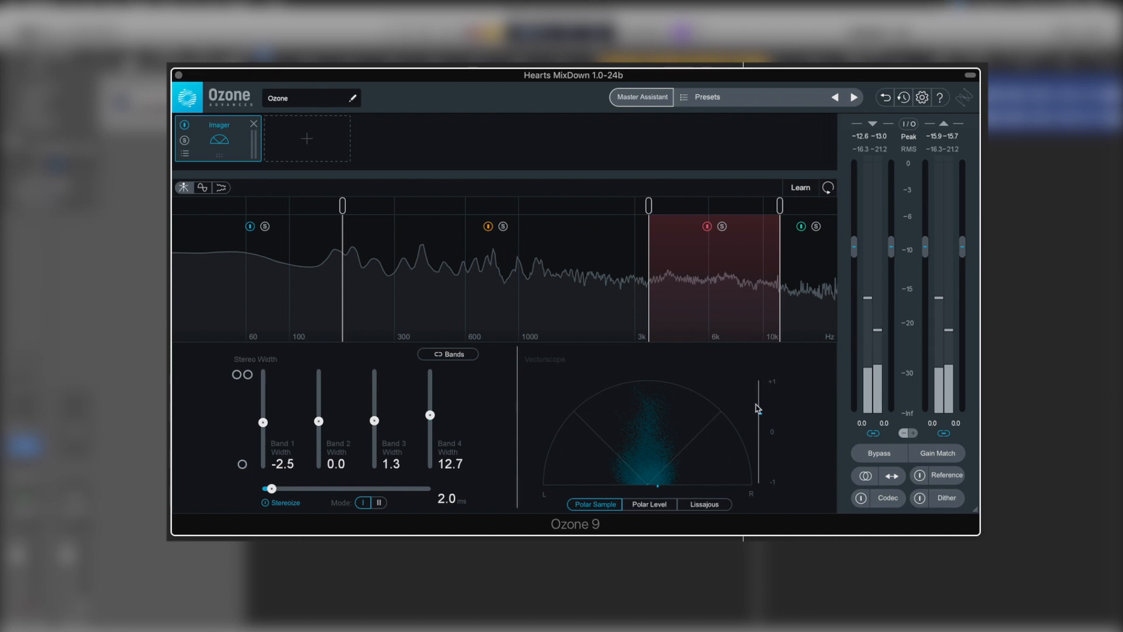
pyautogui.moveTo(767, 492)
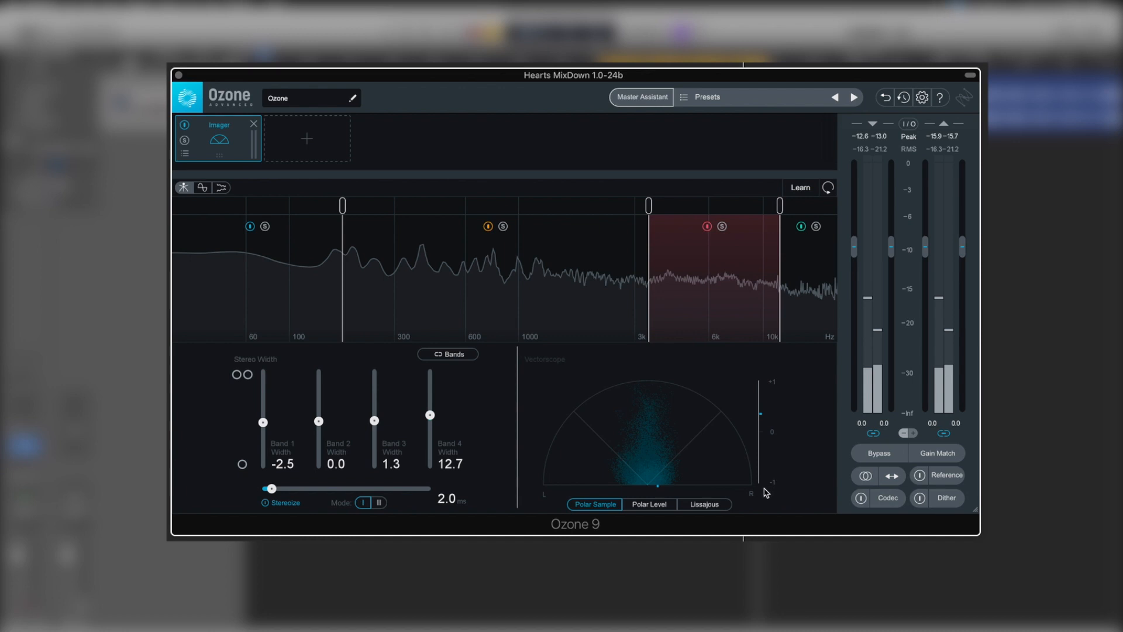
pyautogui.moveTo(770, 440)
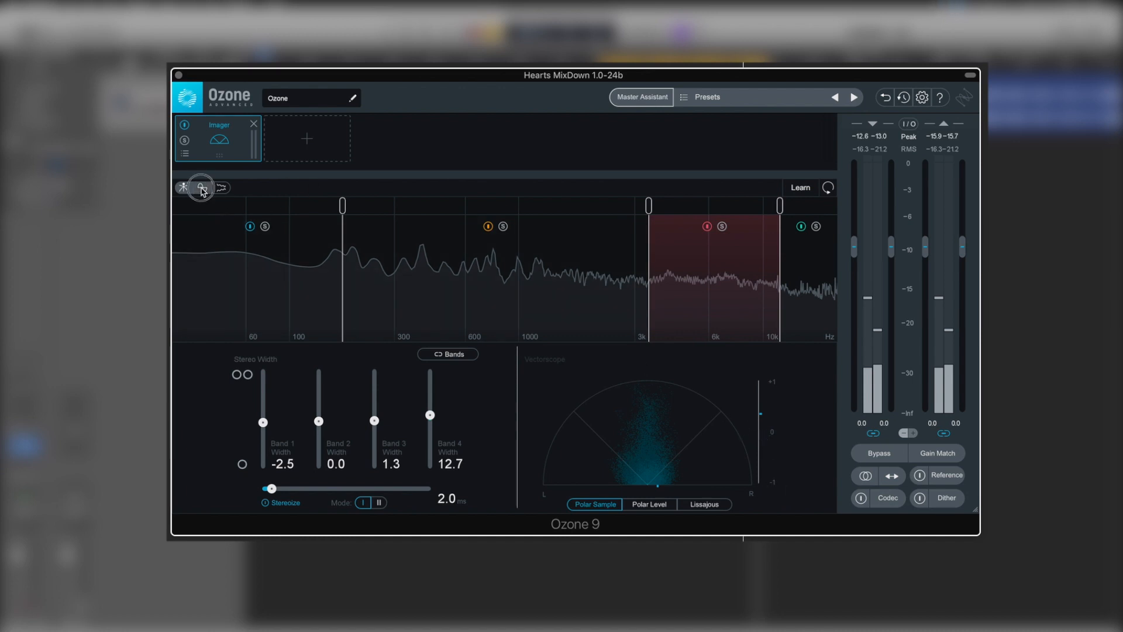
# Step: Raise the Stereoize delay to 12.9 ms and switch the vectorscope to Polar Level
pyautogui.click(201, 187)
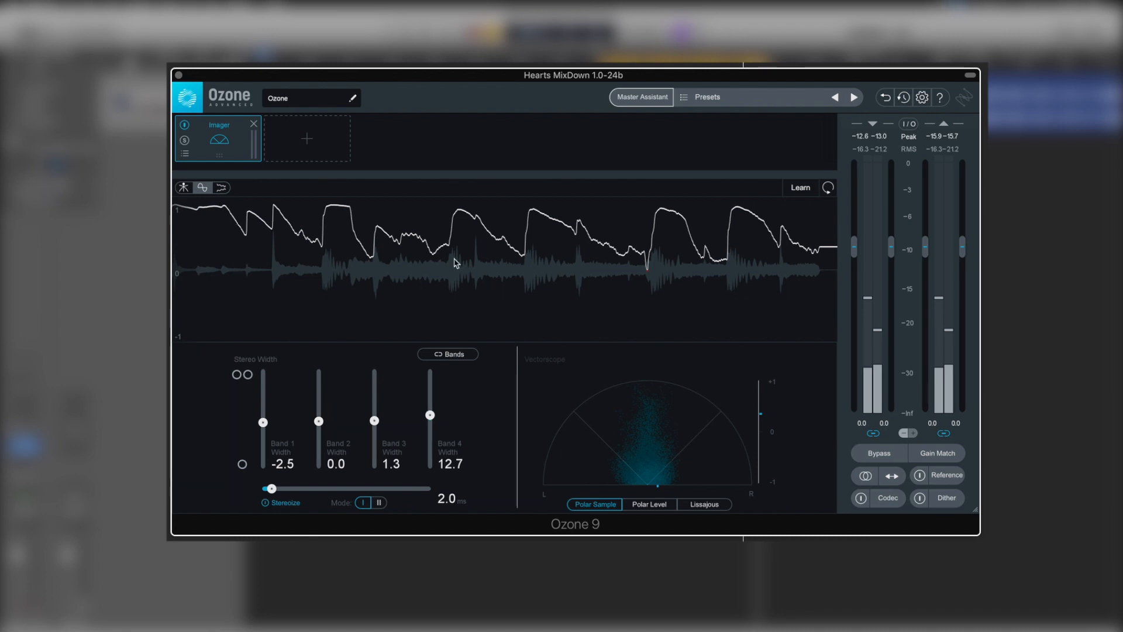
pyautogui.click(648, 504)
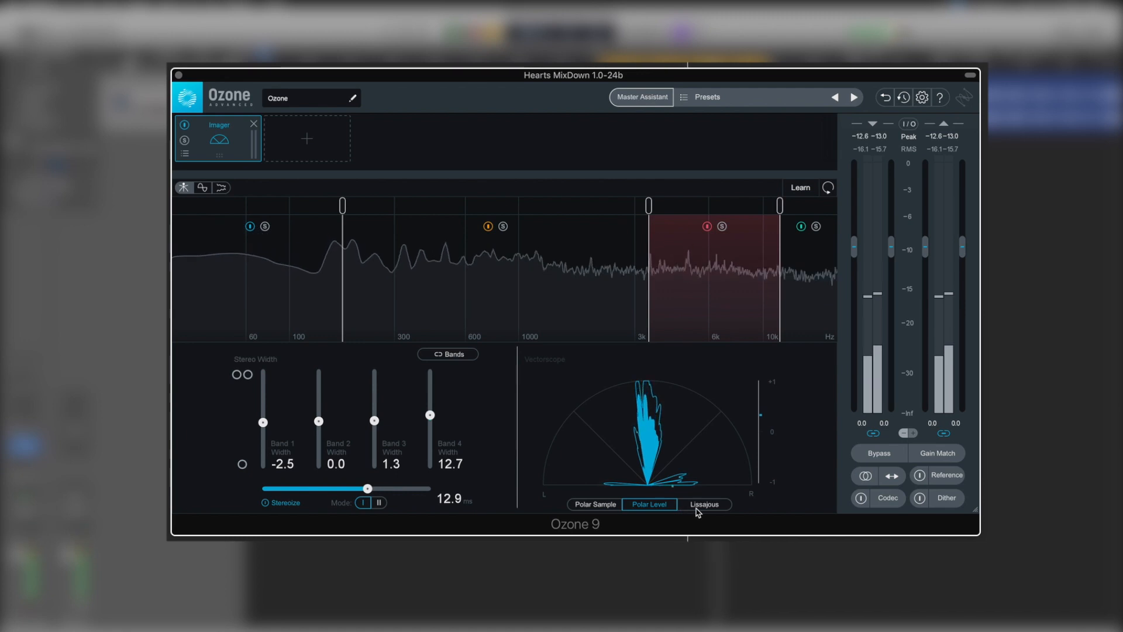
pyautogui.moveTo(703, 504)
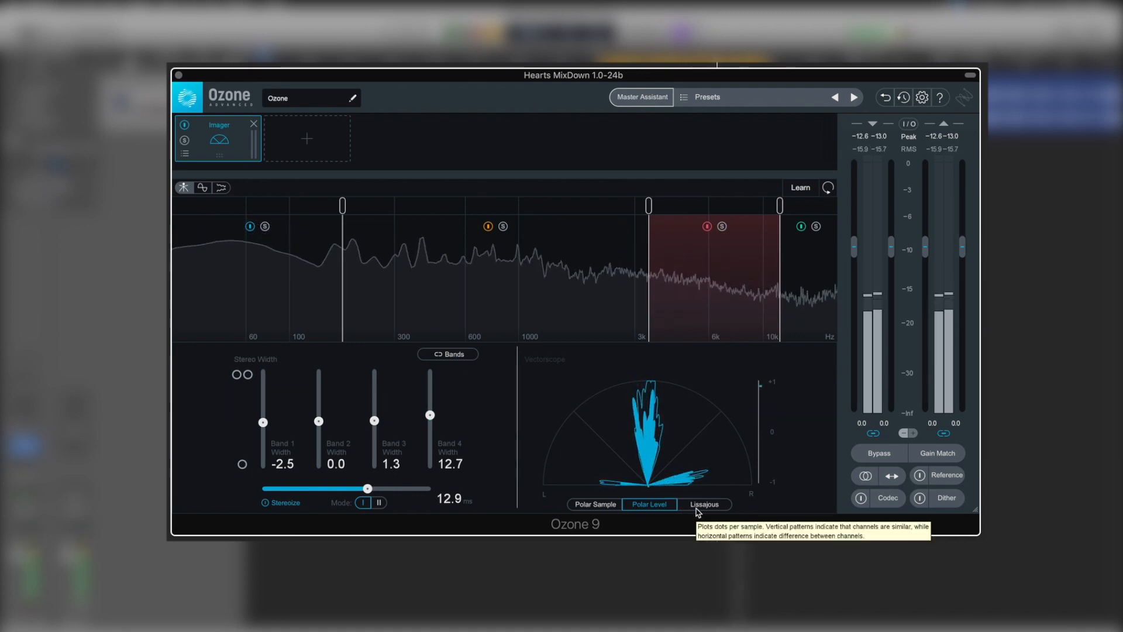
# Step: Switch the vectorscope to the Lissajous plot
pyautogui.click(703, 504)
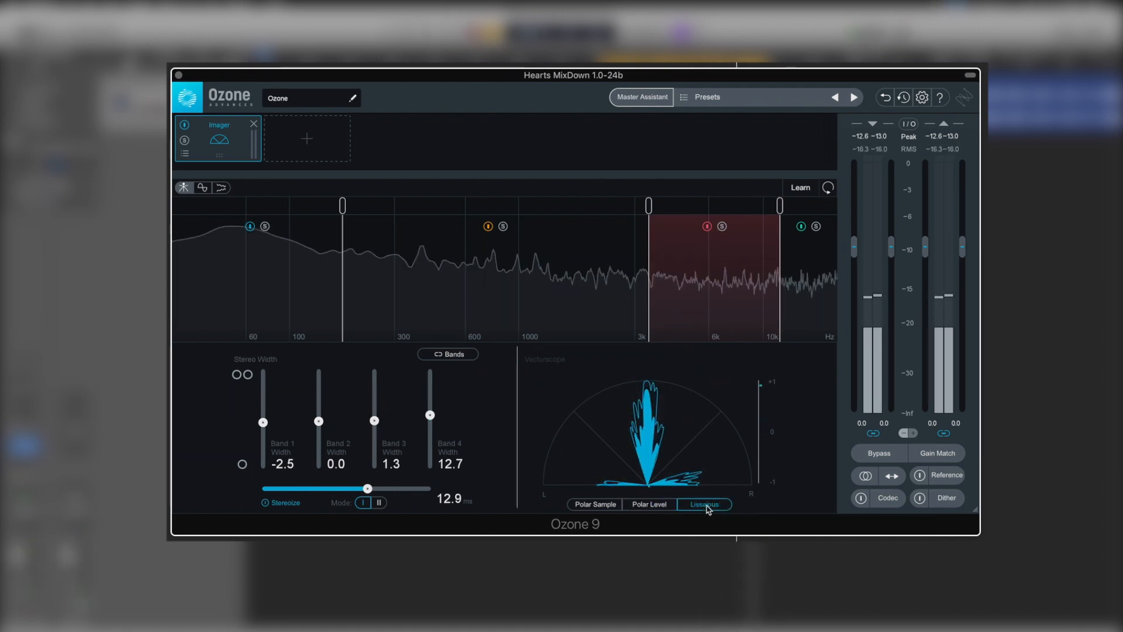
pyautogui.click(704, 507)
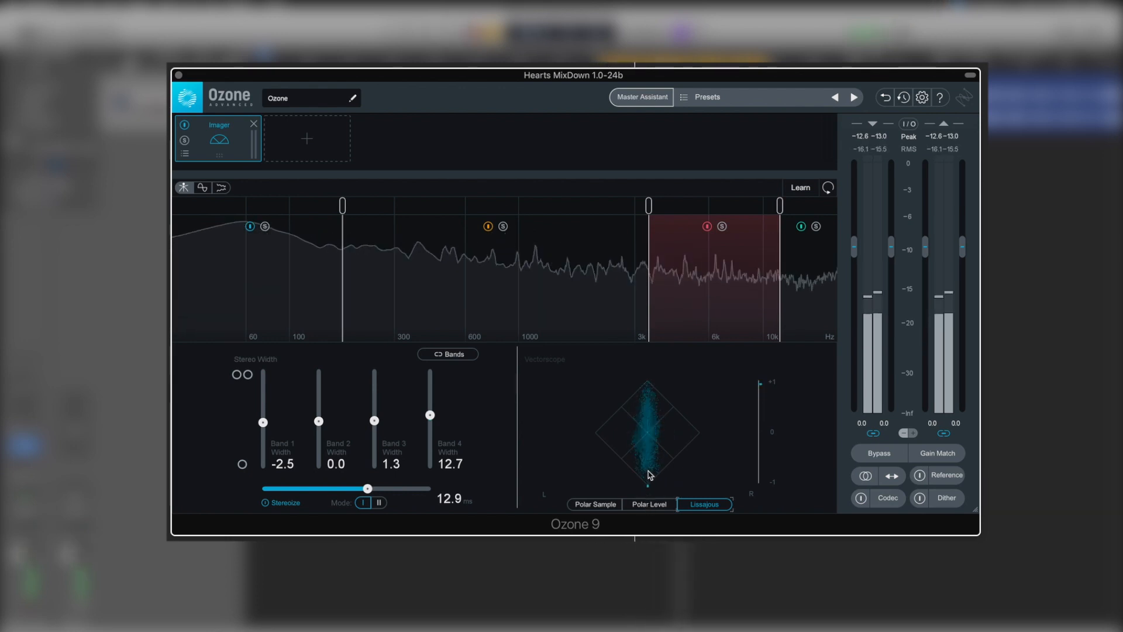
pyautogui.moveTo(642, 449)
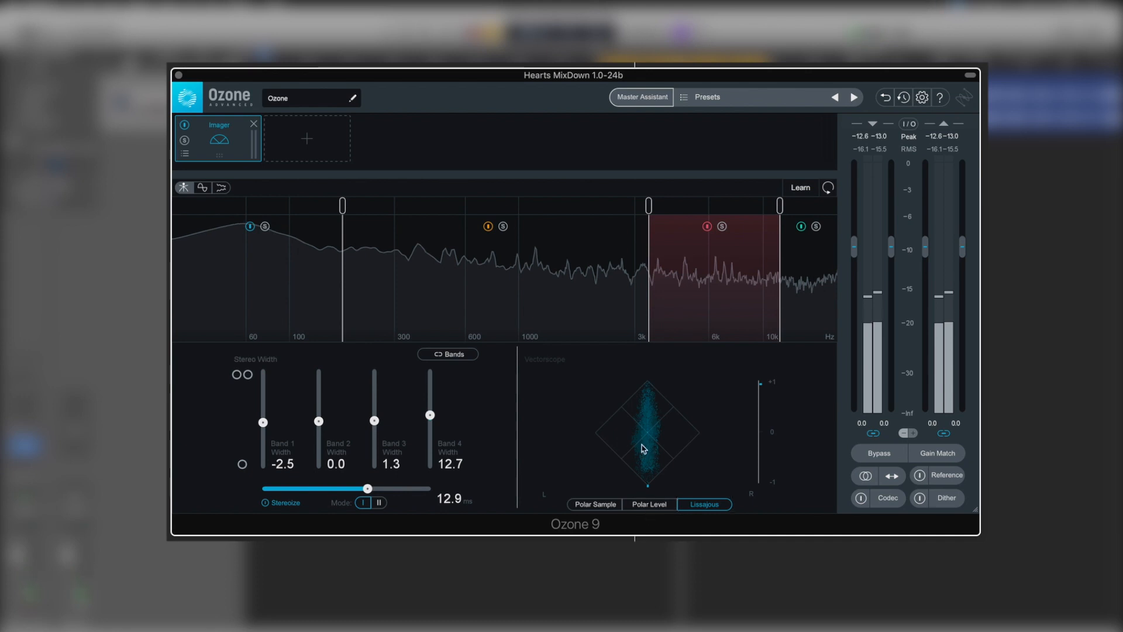
pyautogui.moveTo(720, 482)
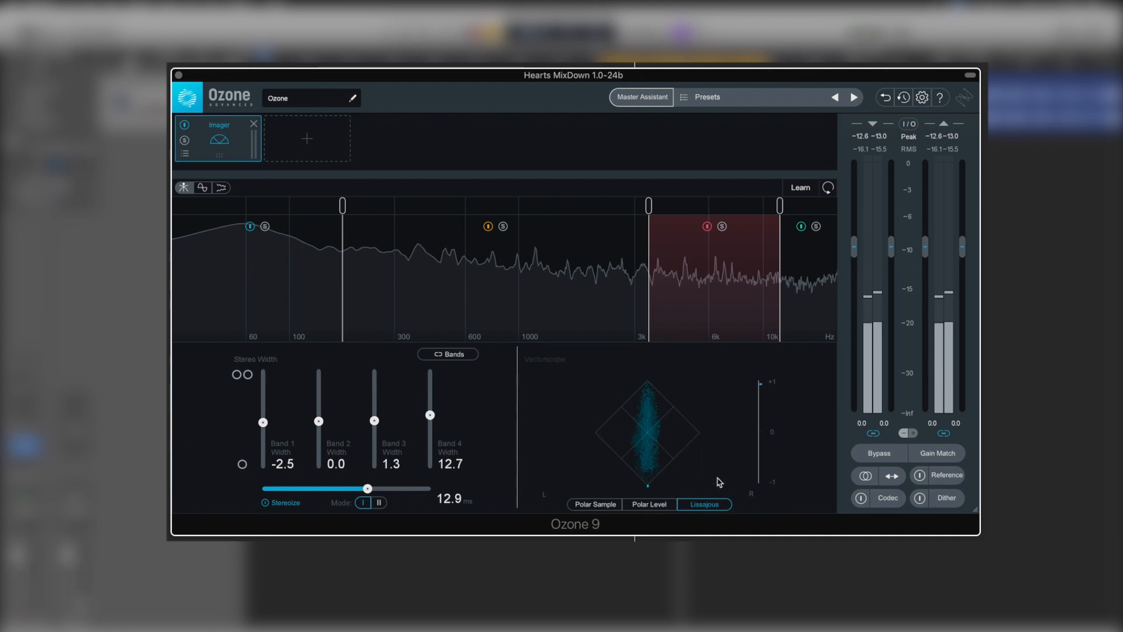